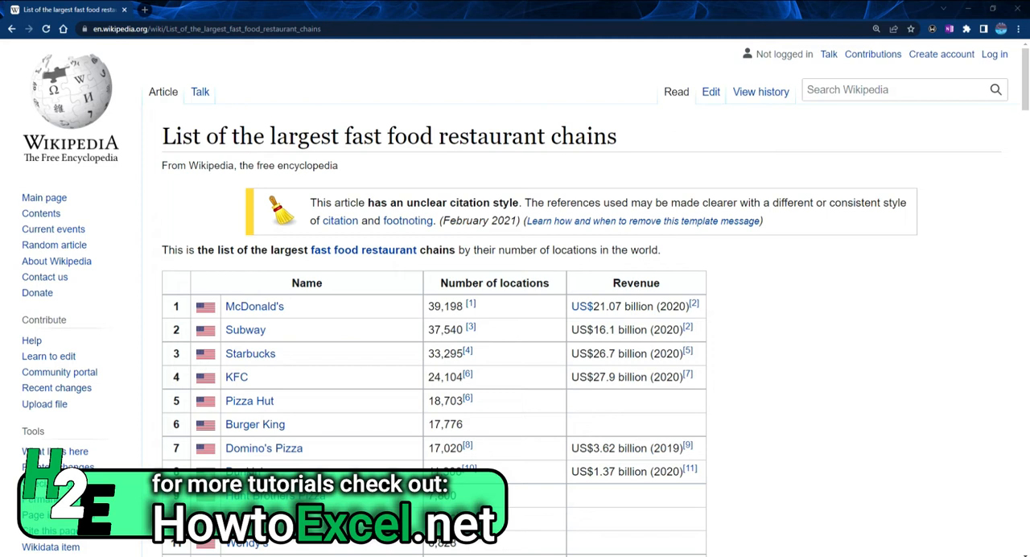
mouse_move(281, 291)
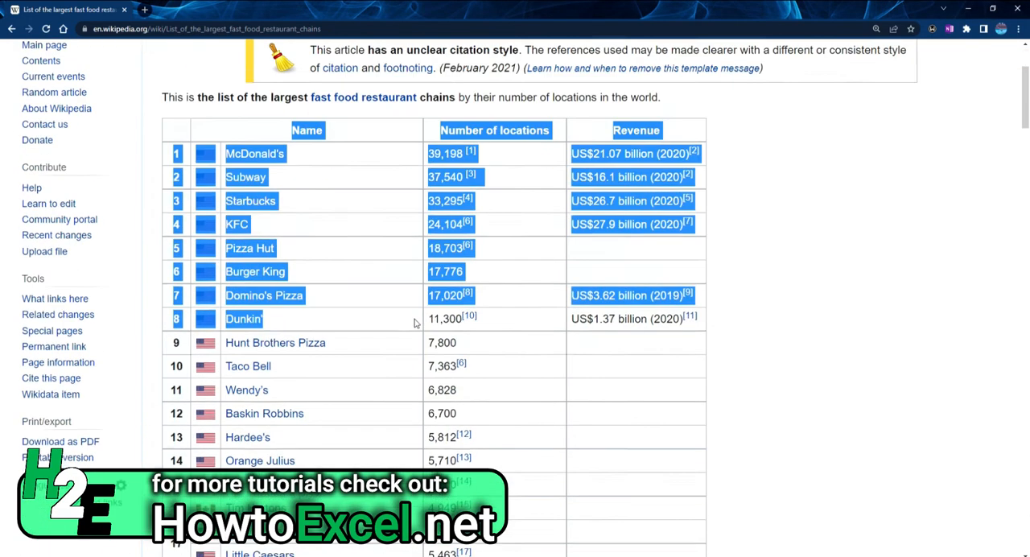
- Scroll the Wikipedia article down to the largest fast food restaurant chains table
scroll("down", 3)
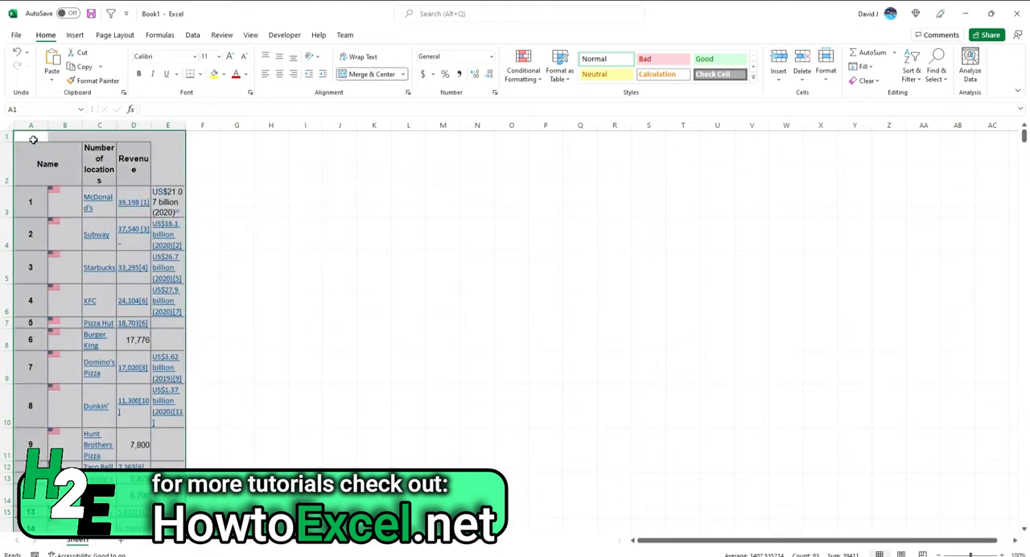
mouse_move(72, 204)
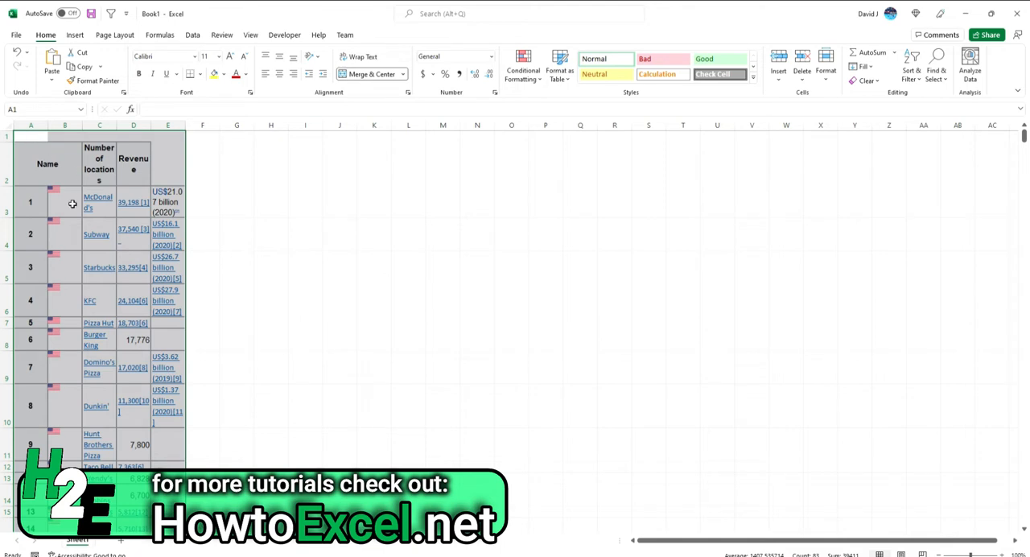
- Widen the sheet's columns, then delete empty column B and the revenue text column D
left_click(236, 202)
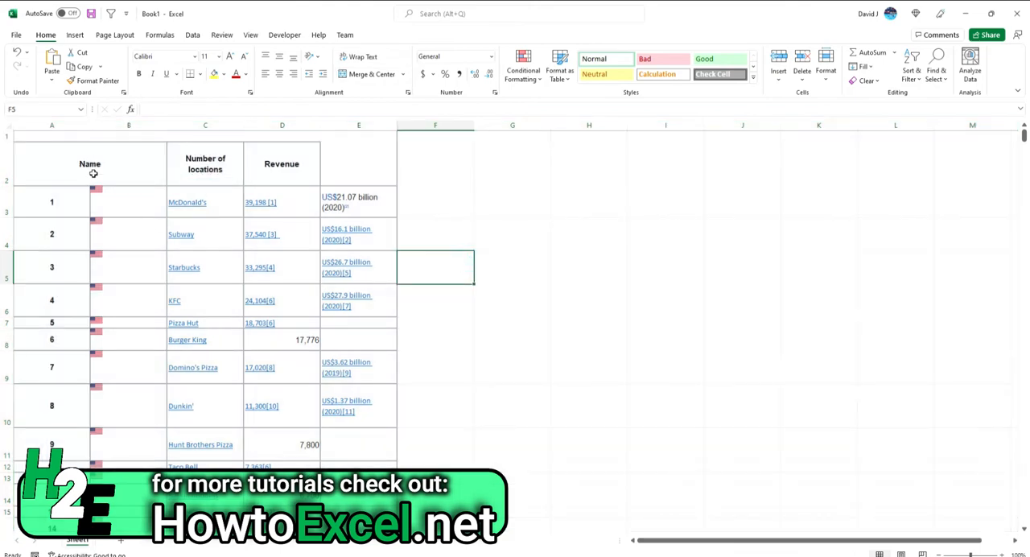
scroll("down", 3)
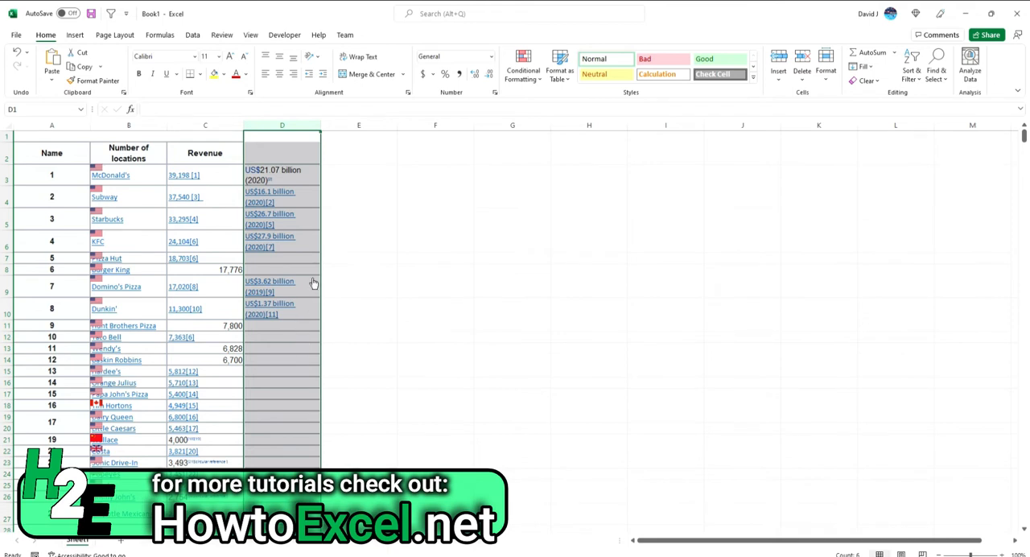
mouse_move(302, 274)
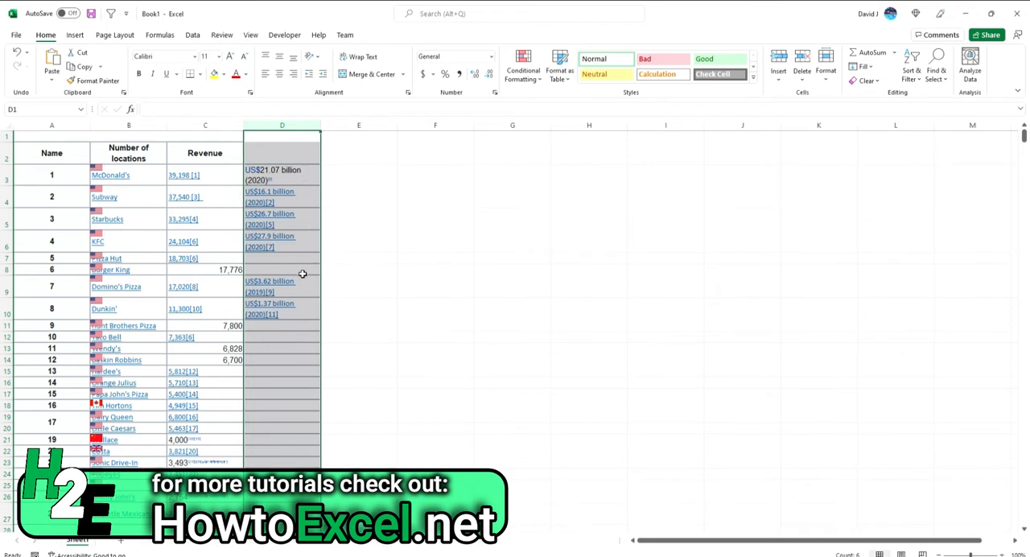
right_click(281, 124)
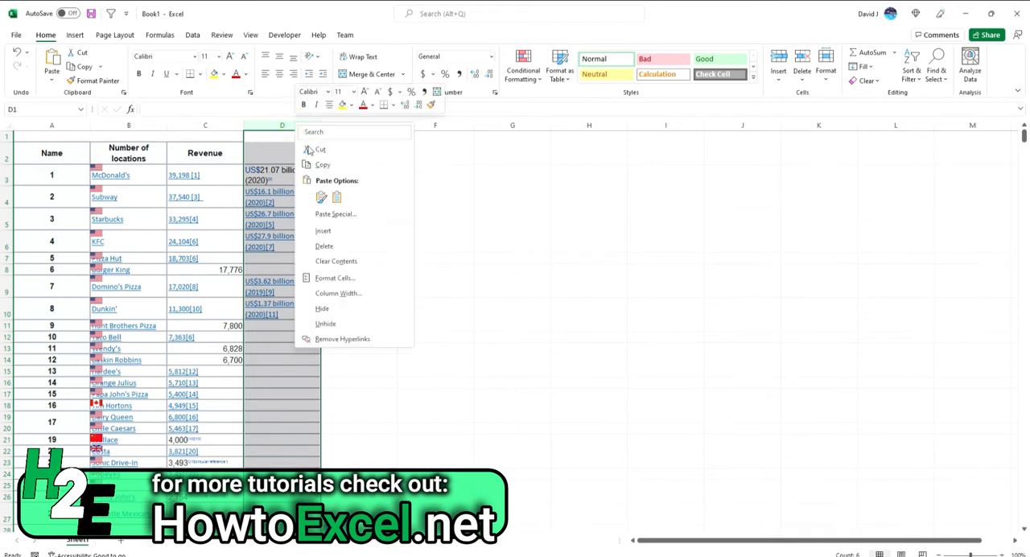
left_click(336, 261)
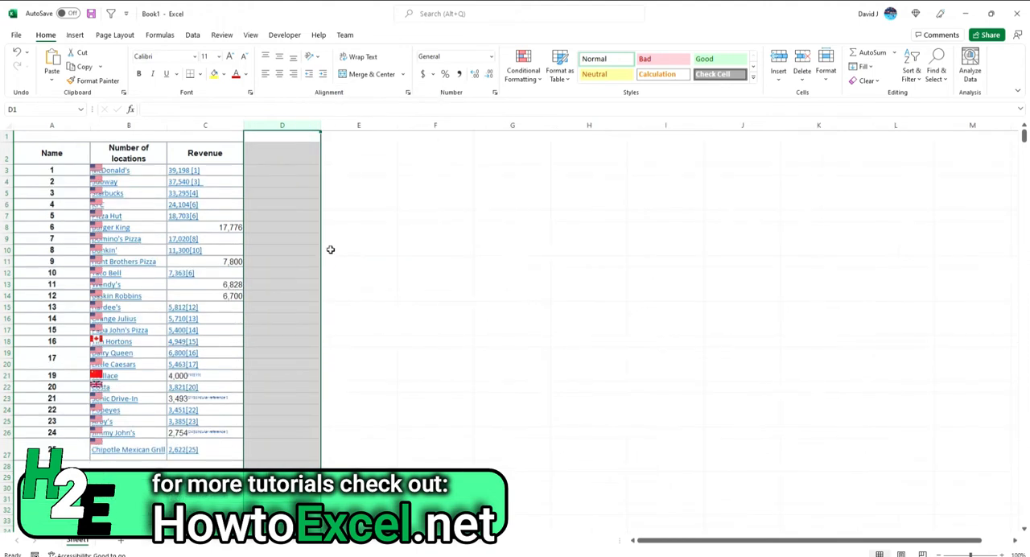
left_click(358, 249)
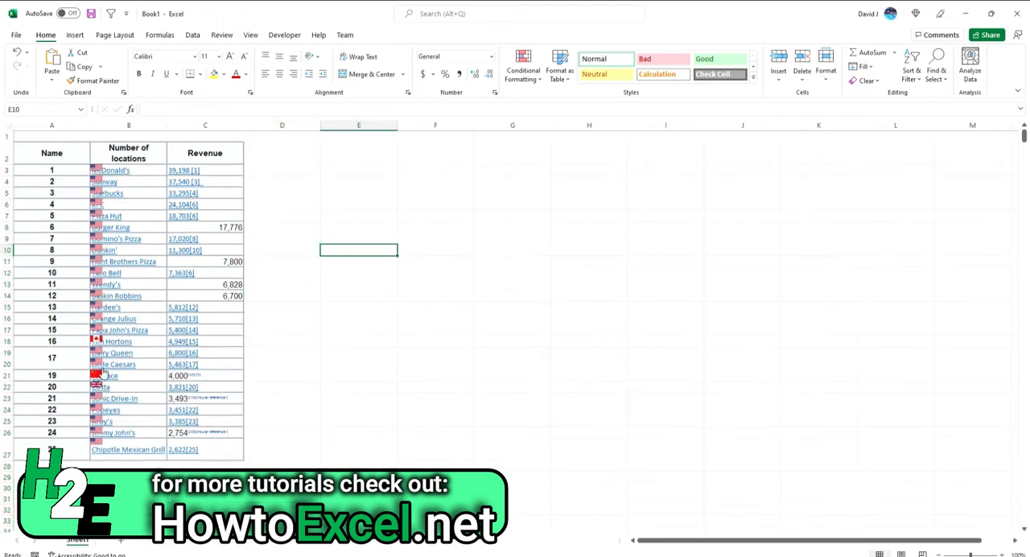
- Select all flag pictures through Go To Special with Objects and delete them
right_click(97, 330)
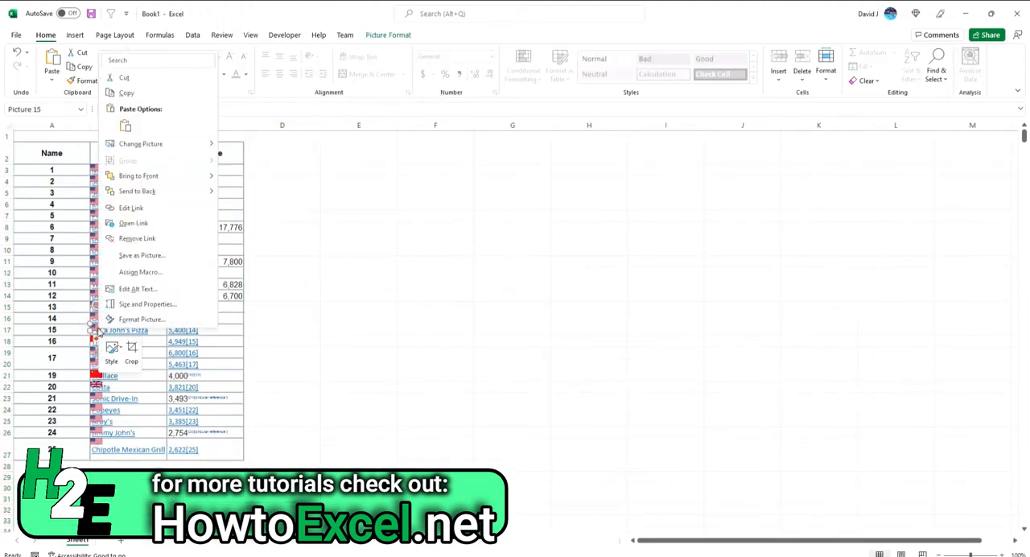
mouse_move(267, 269)
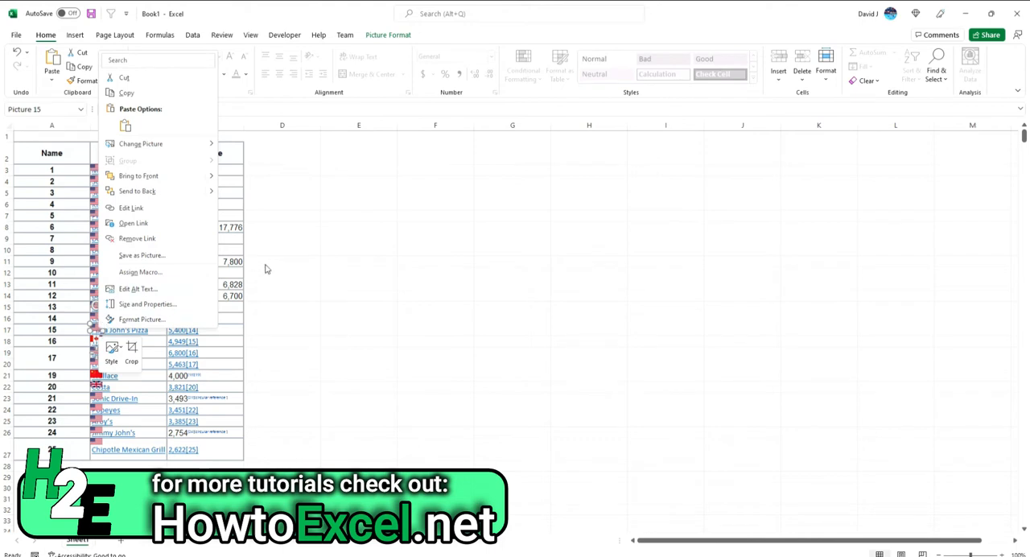
mouse_move(297, 308)
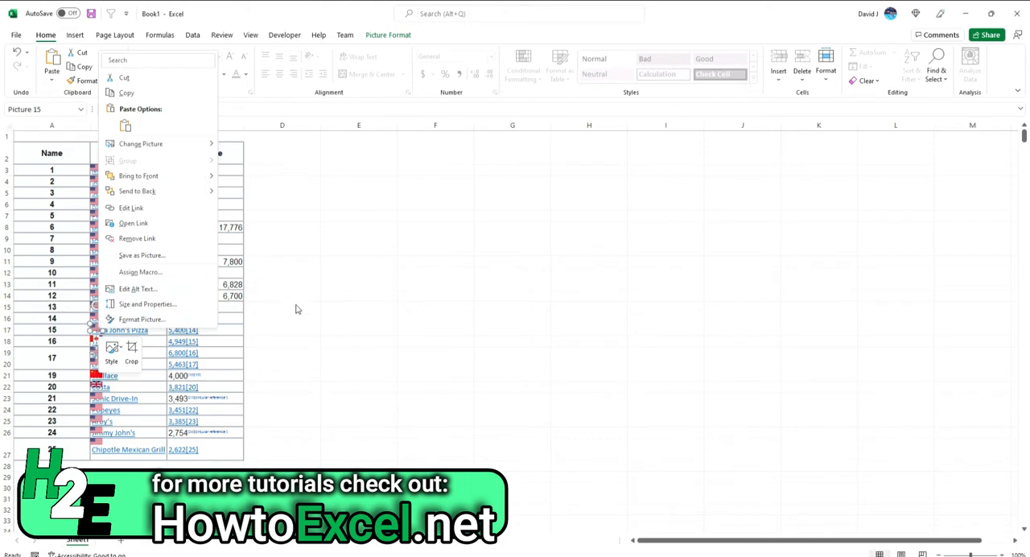
left_click(298, 304)
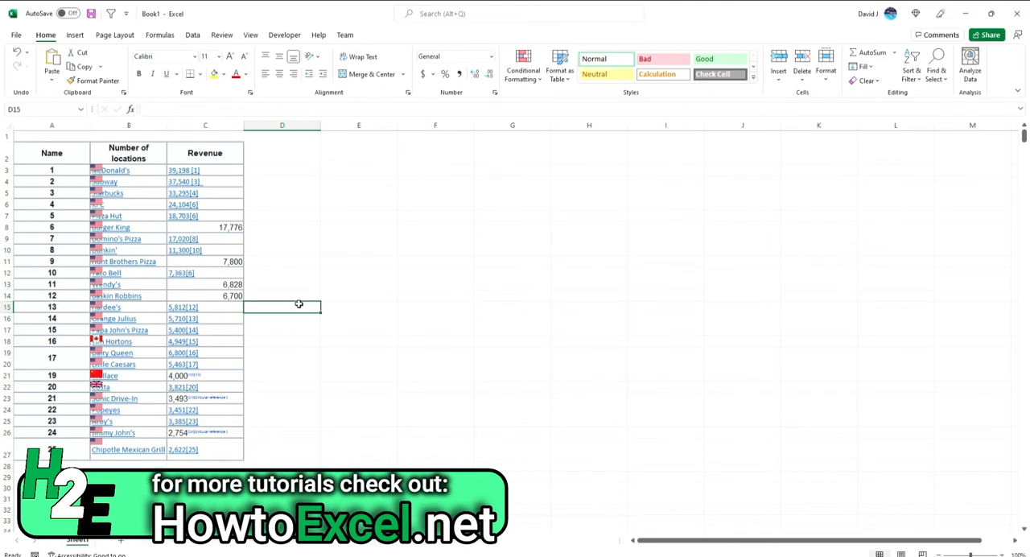
key("ctrl+g")
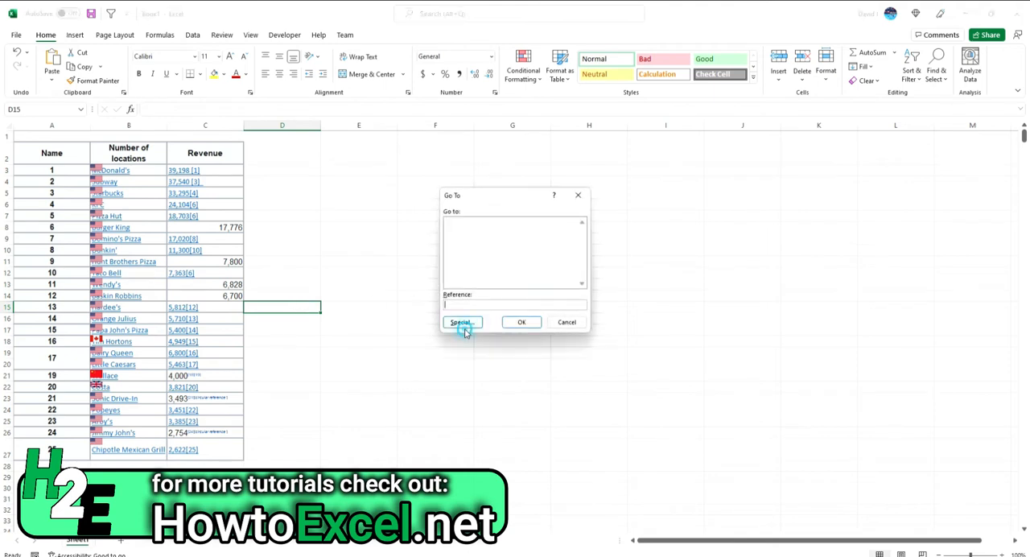
left_click(461, 322)
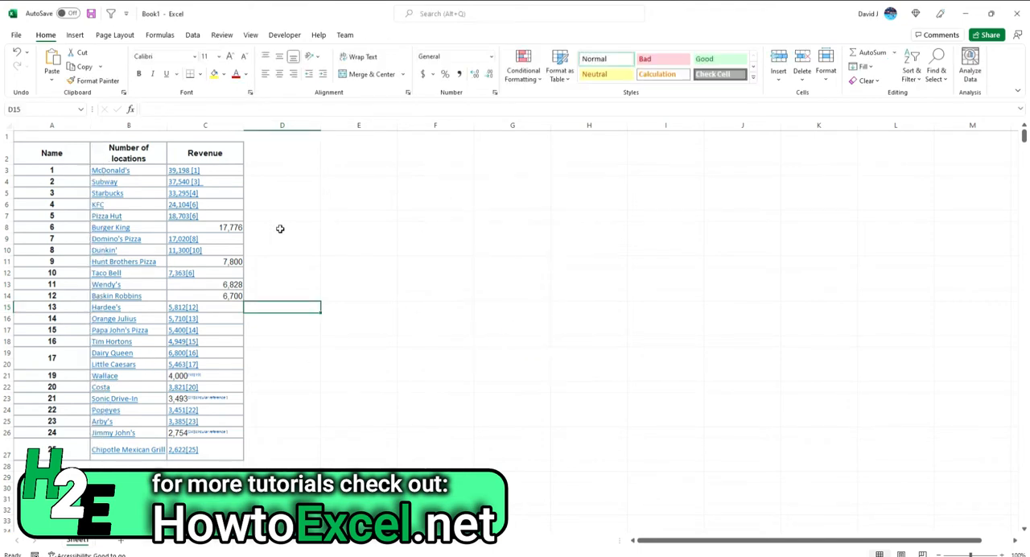
mouse_move(191, 203)
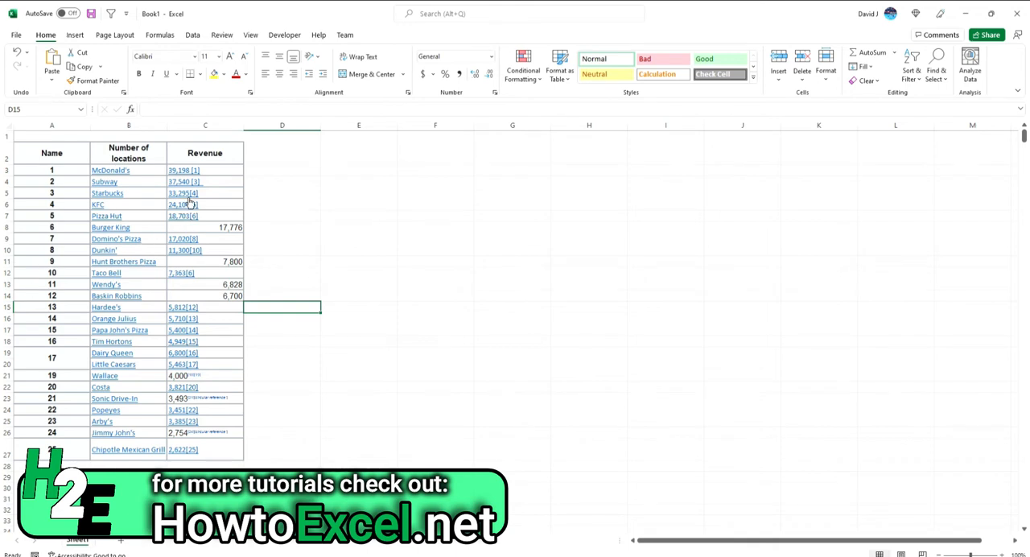
mouse_move(191, 226)
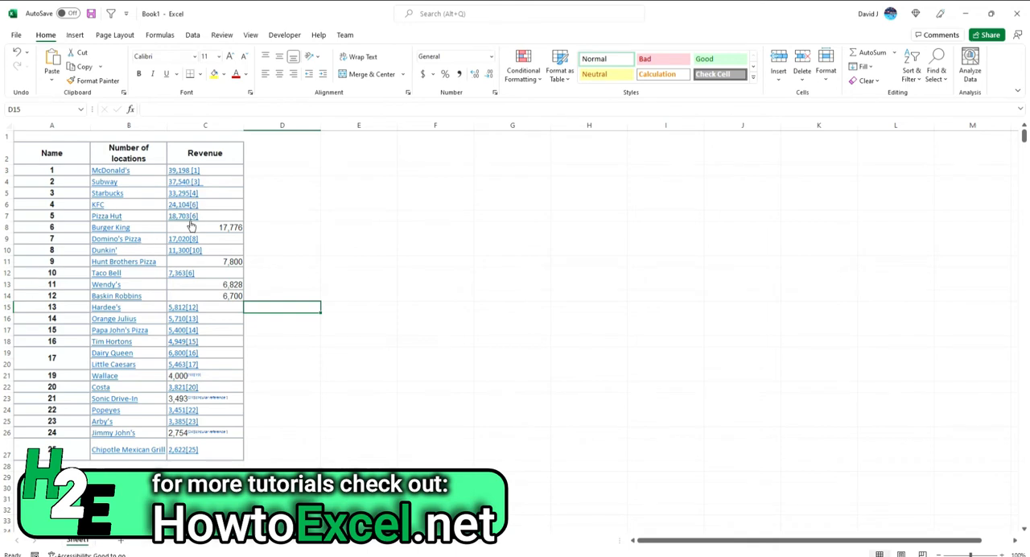
mouse_move(191, 225)
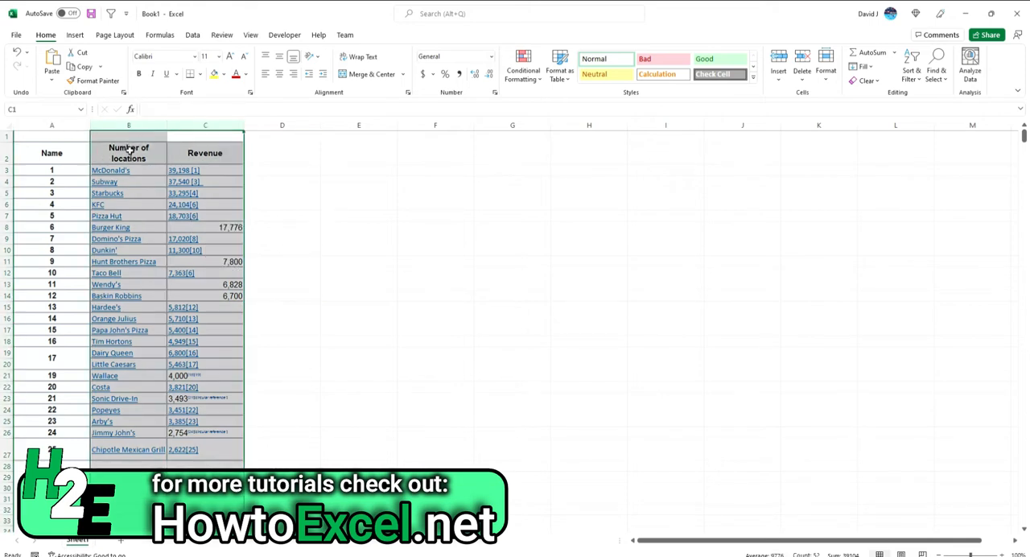
mouse_move(108, 197)
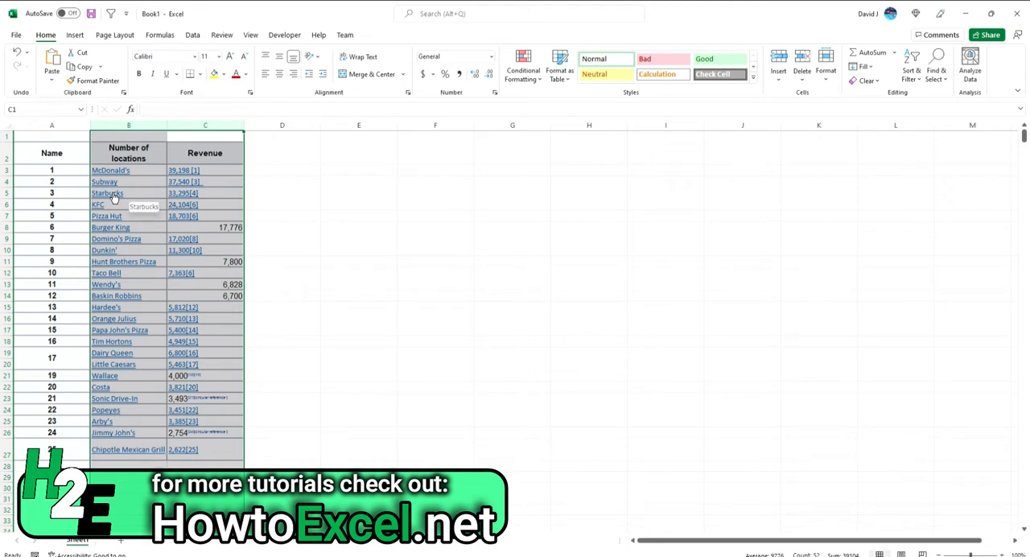
- Remove hyperlinks from columns B and C holding chain names and location counts
right_click(110, 192)
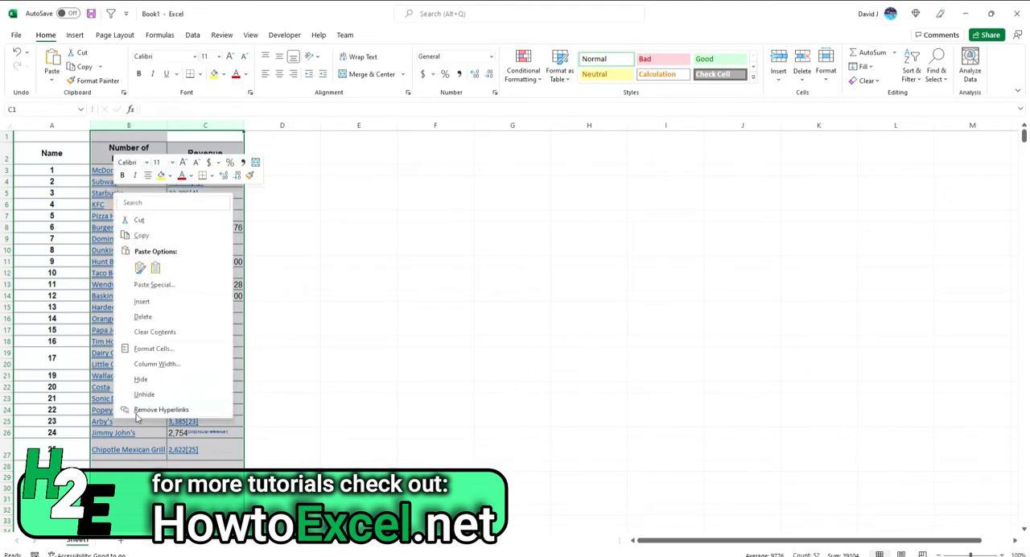
left_click(162, 409)
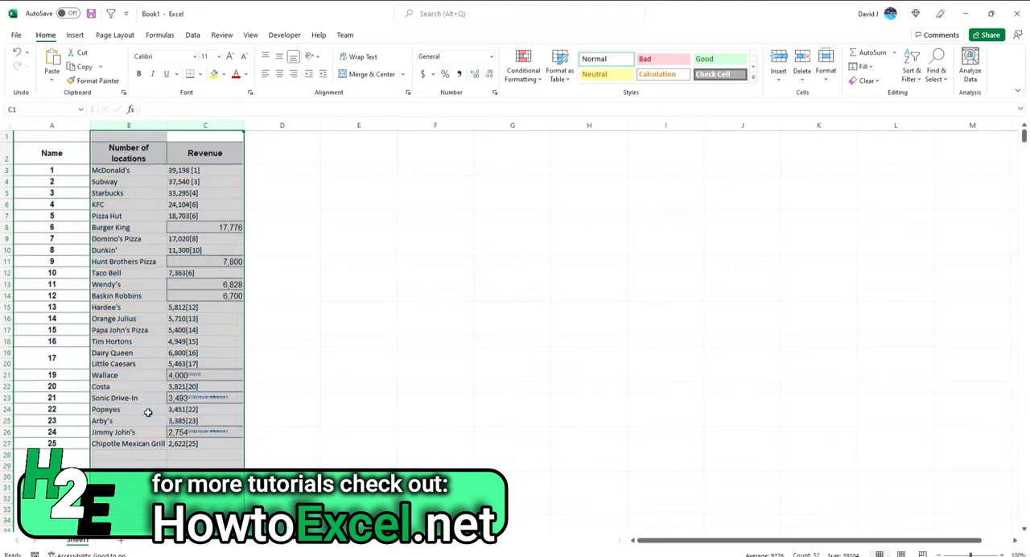
left_click(282, 341)
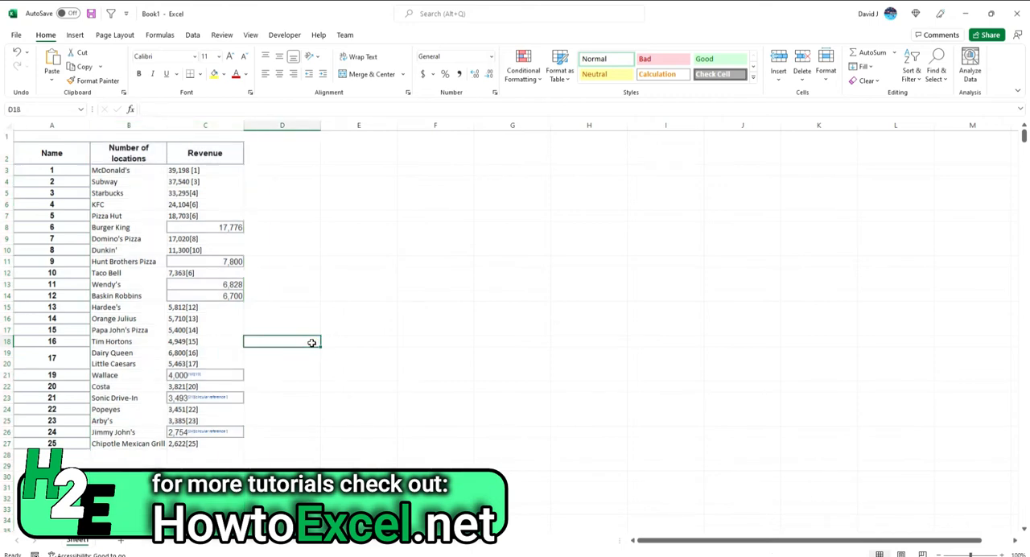
mouse_move(231, 144)
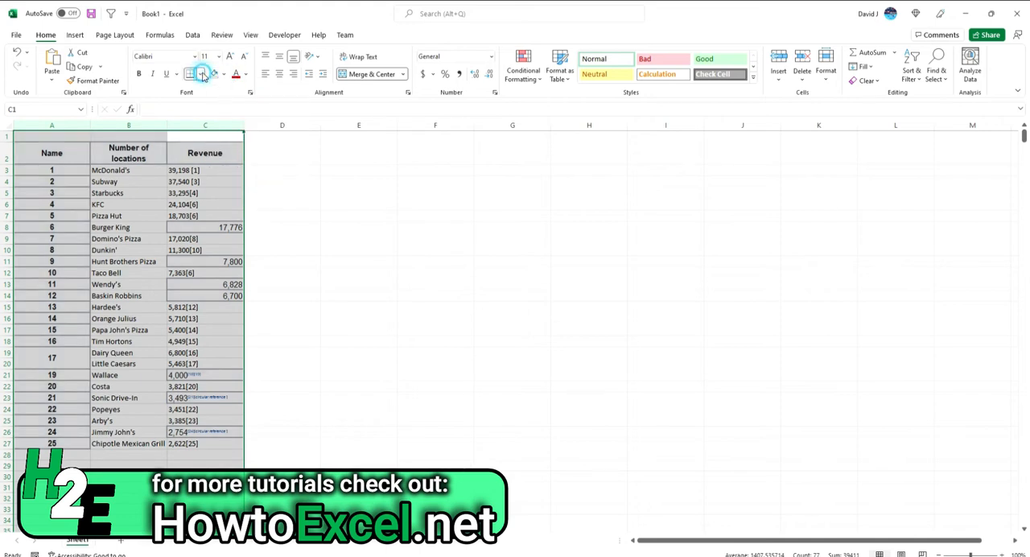
- Apply No Border to columns A to C and check the Starbucks location count
left_click(203, 74)
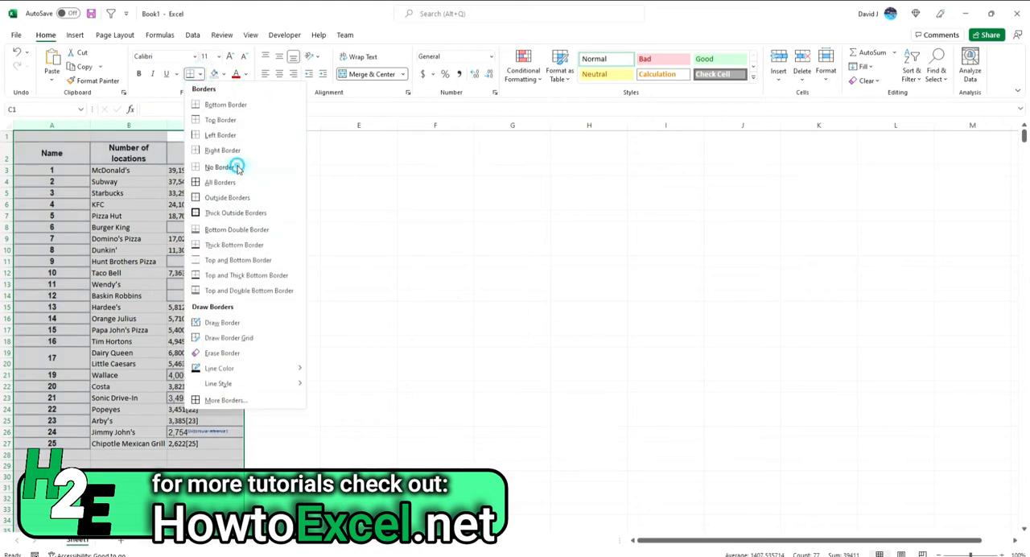
left_click(219, 168)
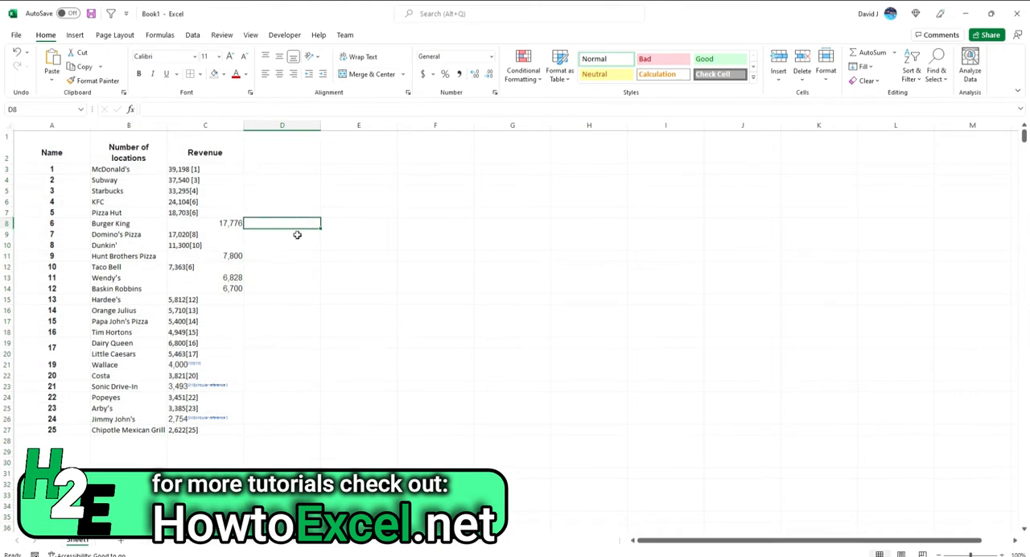
mouse_move(254, 299)
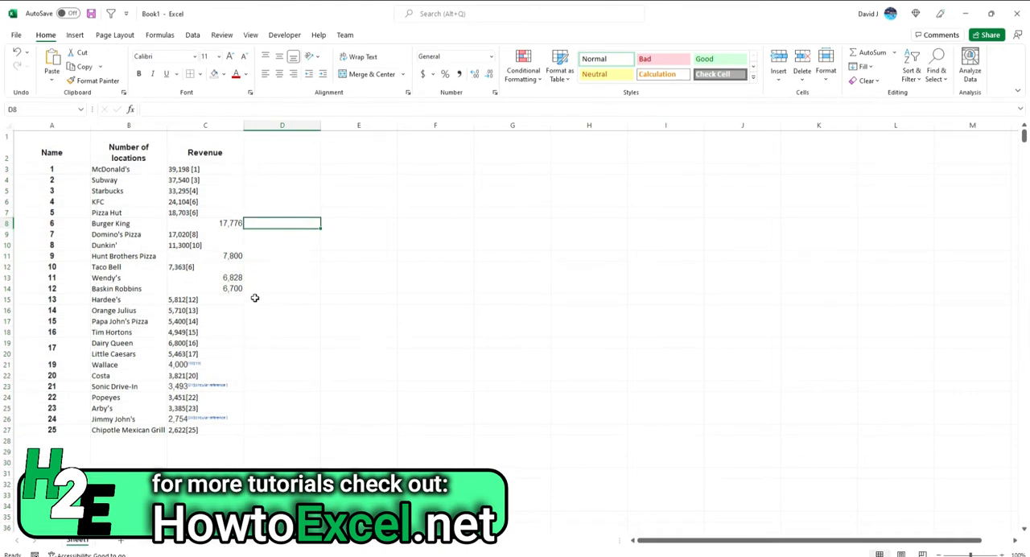
left_click(205, 190)
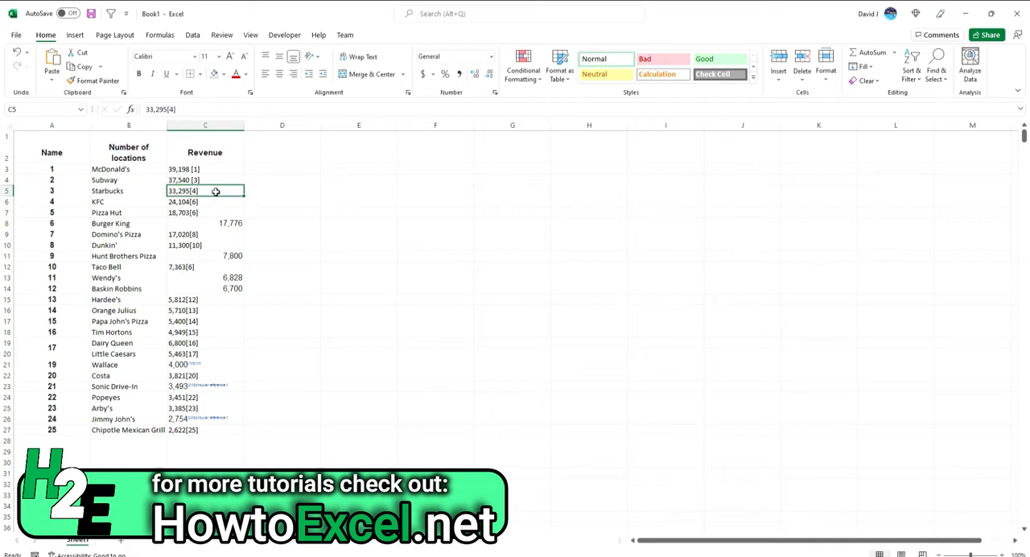
mouse_move(185, 190)
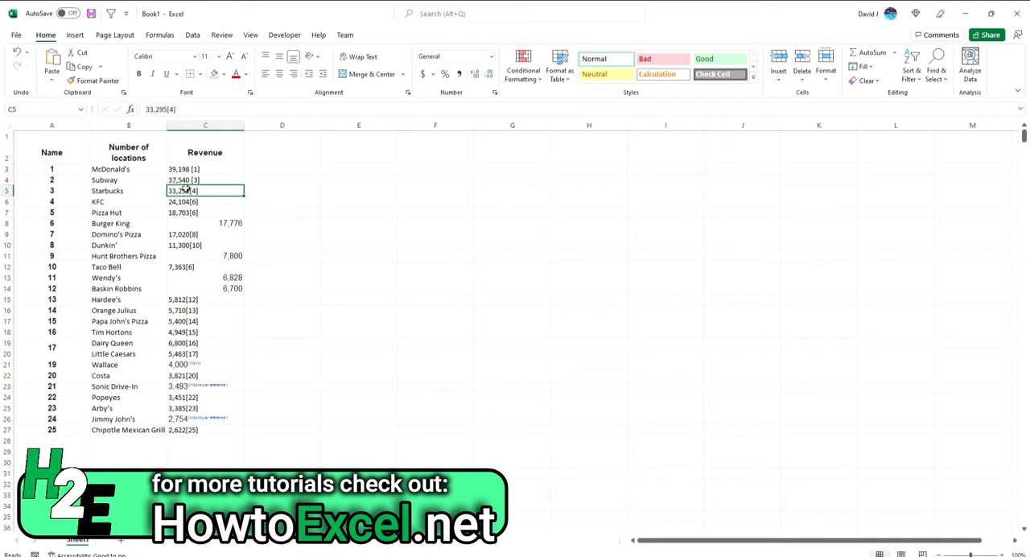
mouse_move(232, 171)
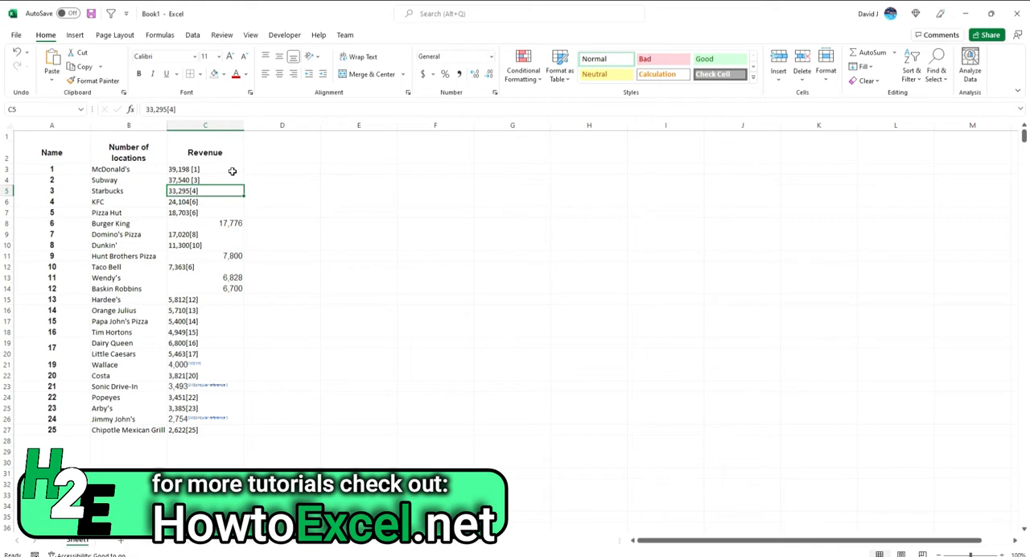
- Replace every [*] citation in the Revenue column with nothing, making 24 replacements
left_click(206, 125)
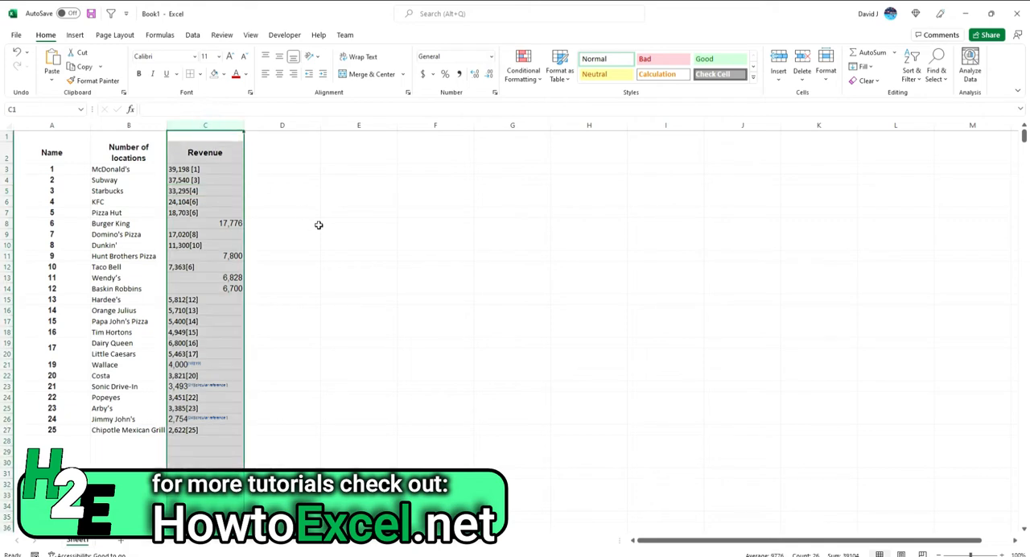
mouse_move(312, 229)
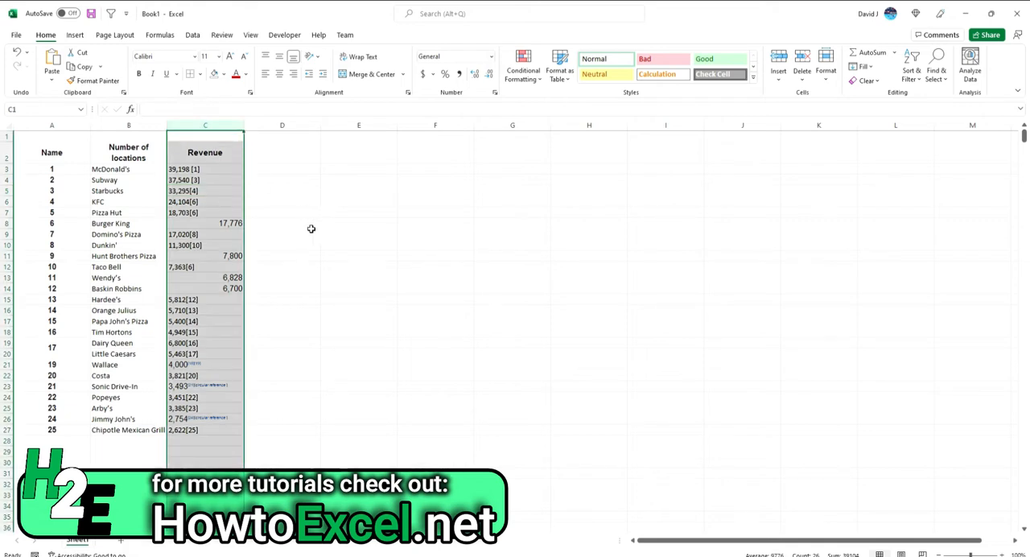
left_click(157, 34)
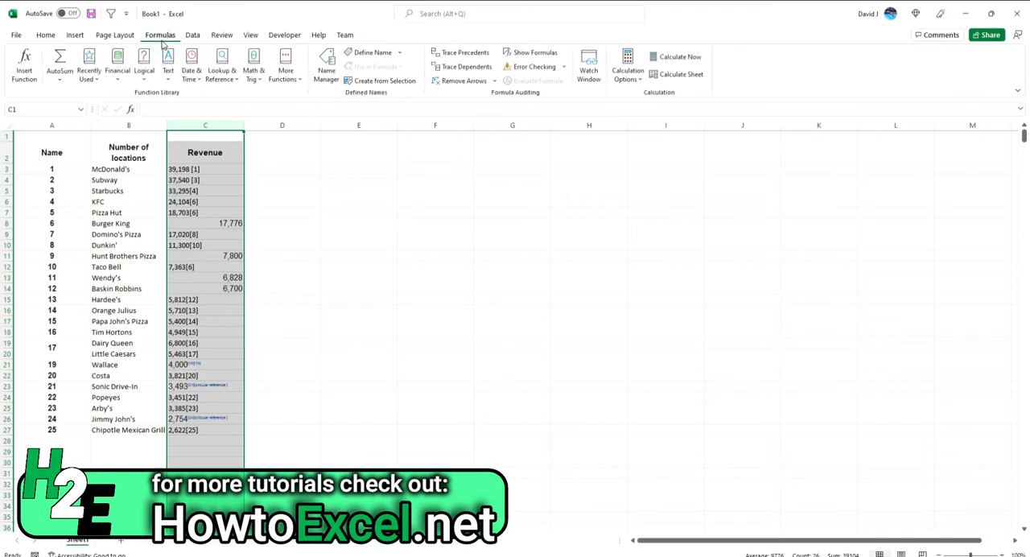
key("ctrl+h")
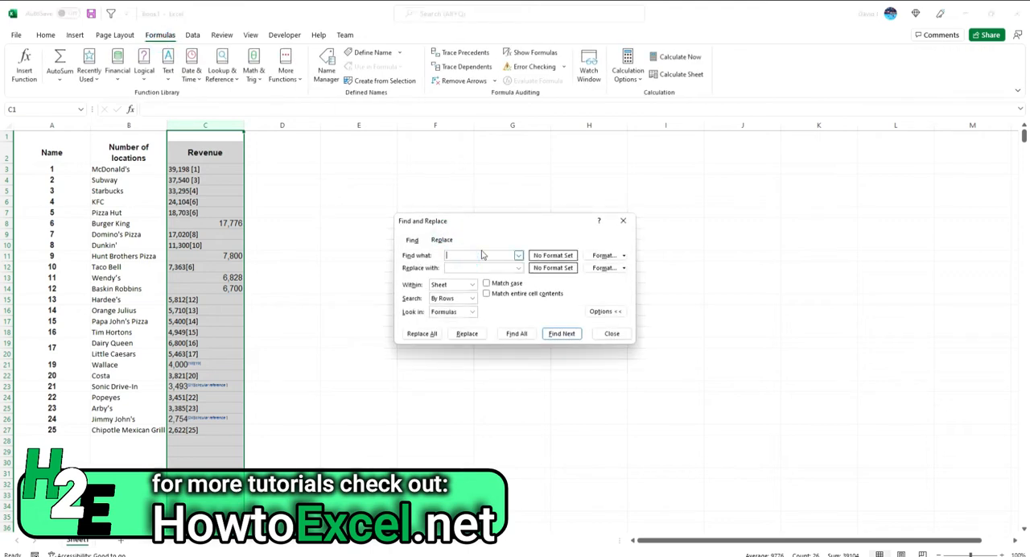
type("M")
type("[*]")
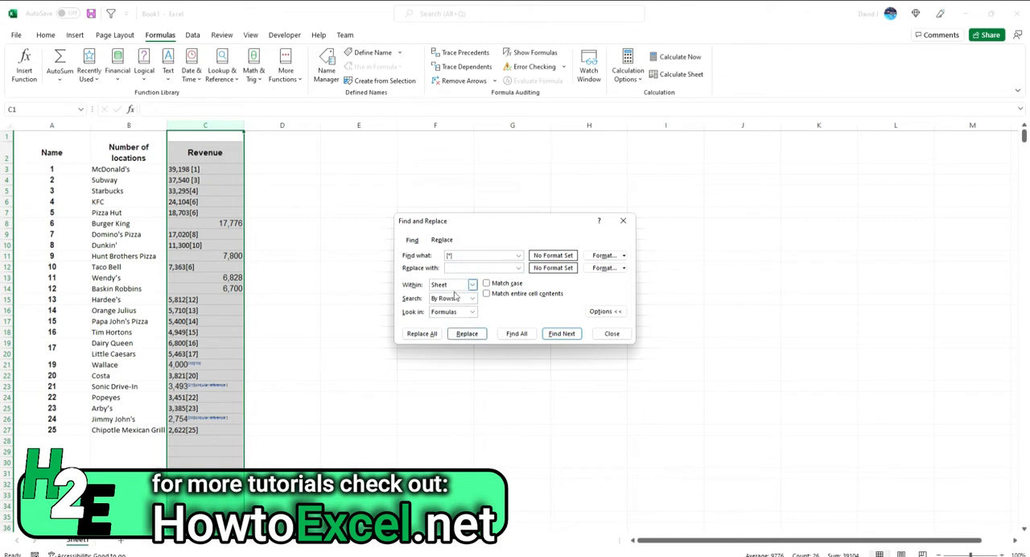
left_click(422, 333)
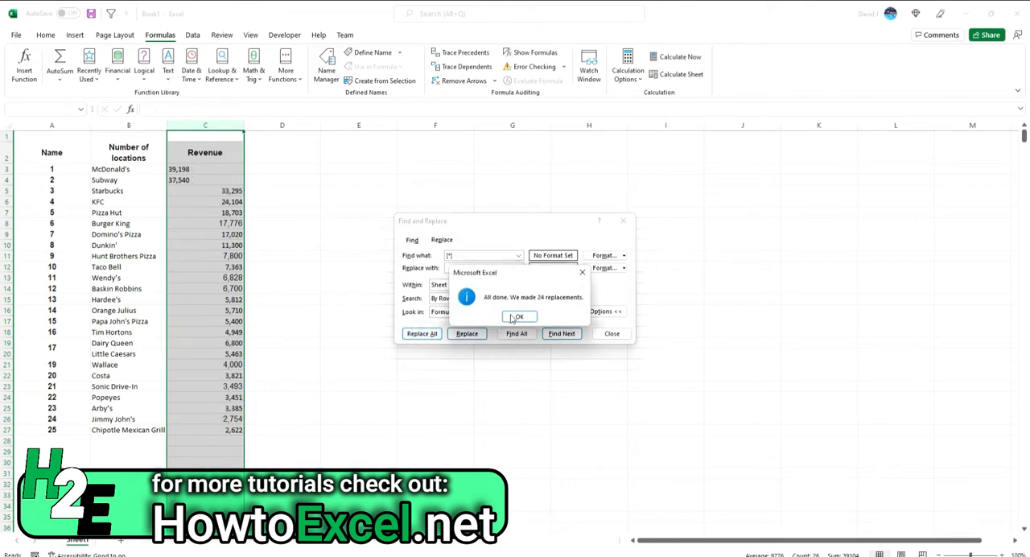
left_click(520, 317)
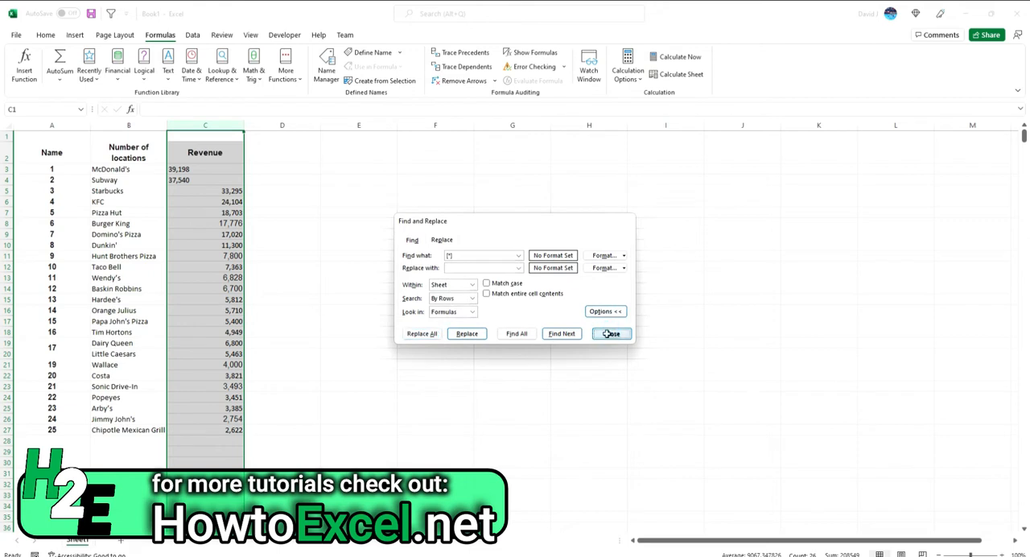
left_click(611, 333)
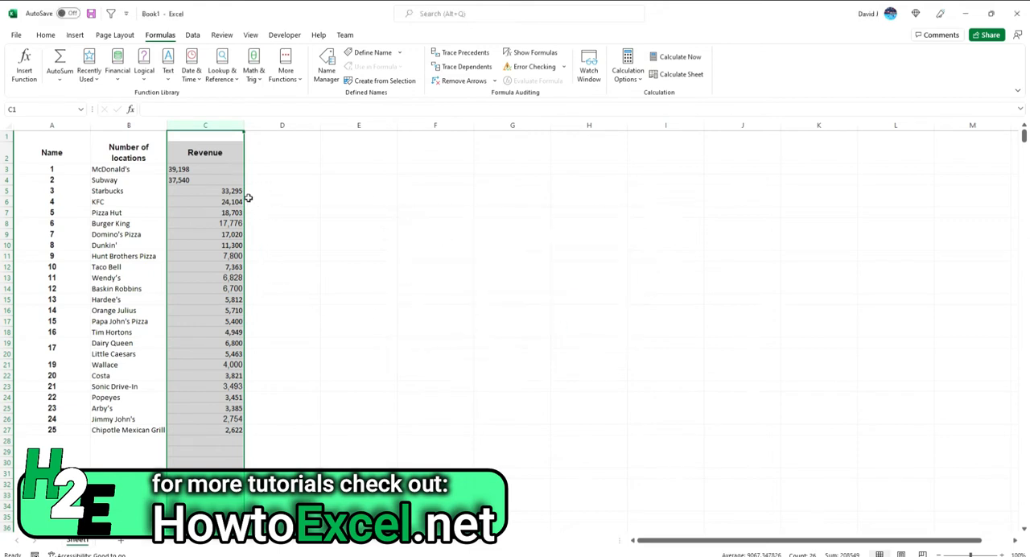
left_click(205, 169)
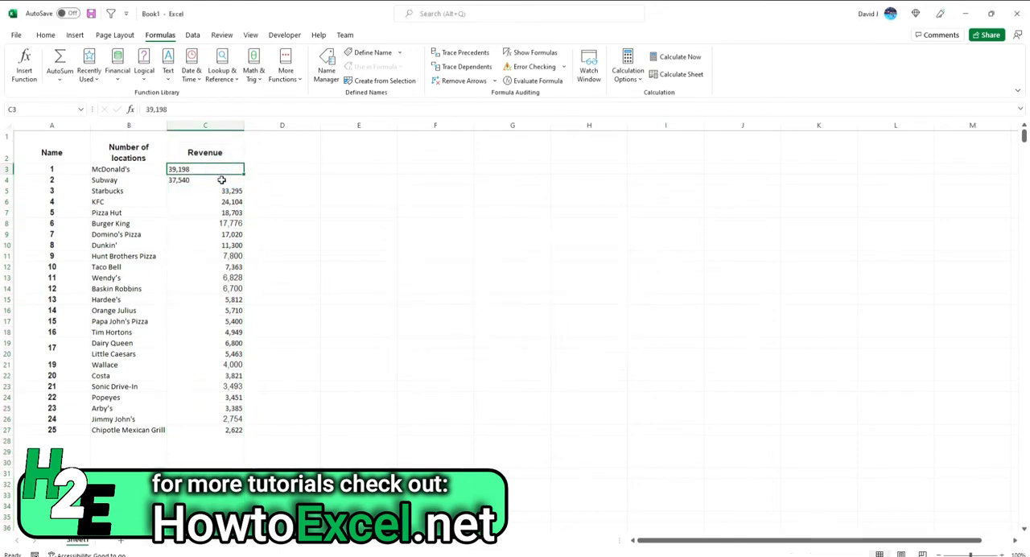
left_click(204, 179)
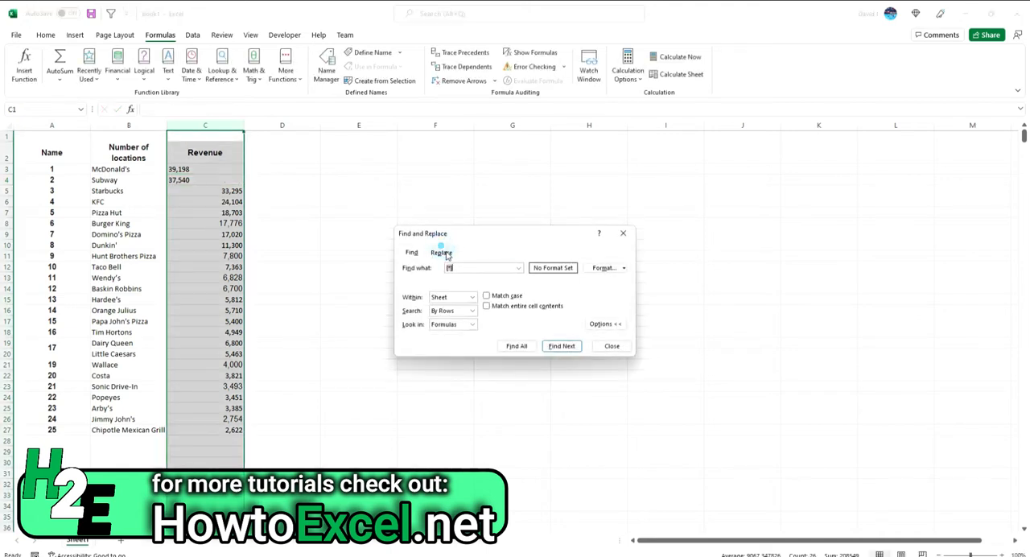
left_click(442, 252)
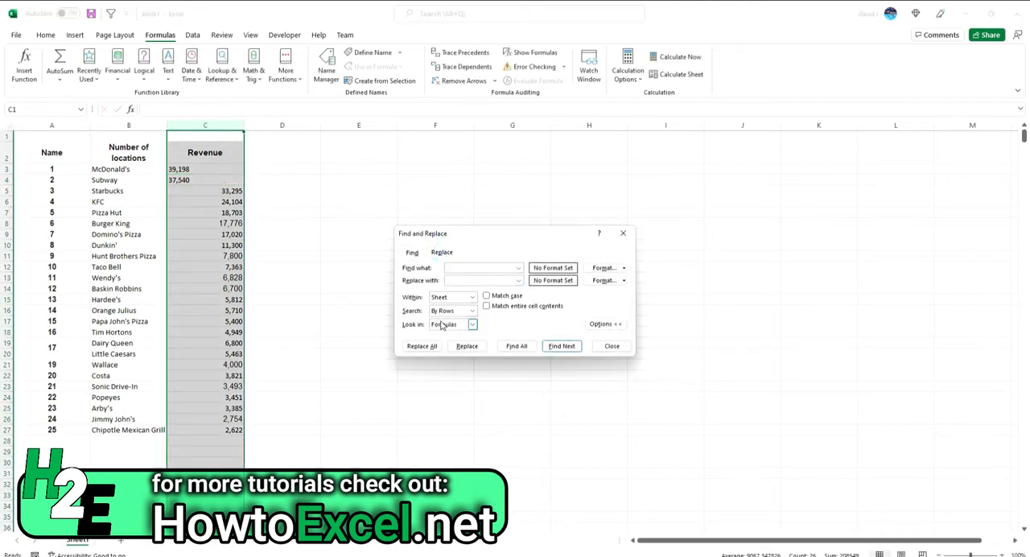
left_click(421, 346)
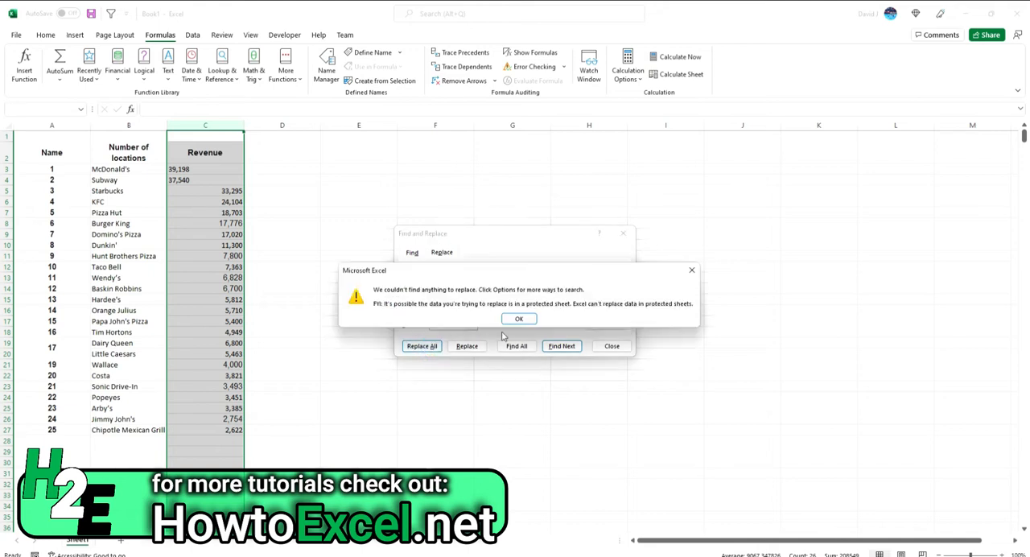
left_click(519, 318)
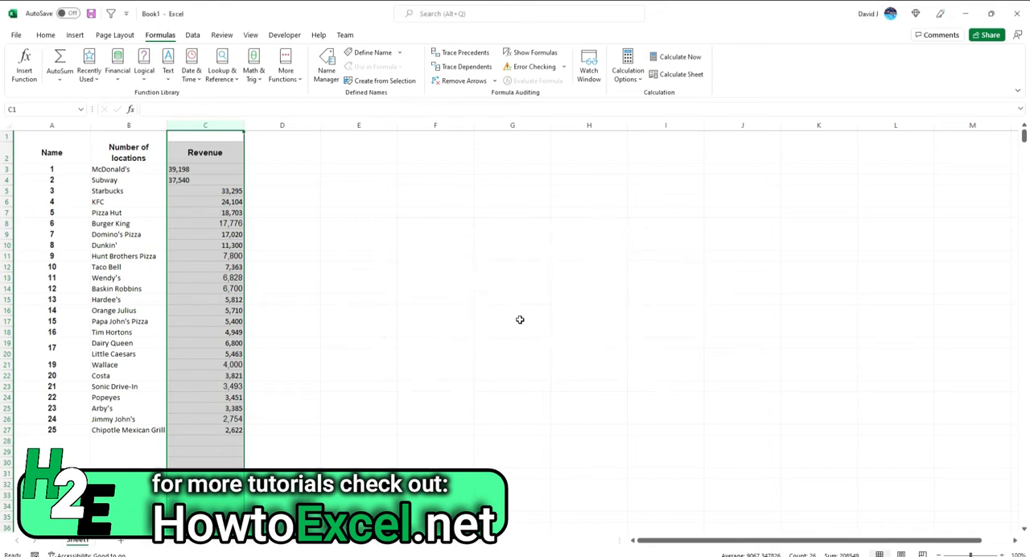
left_click(185, 169)
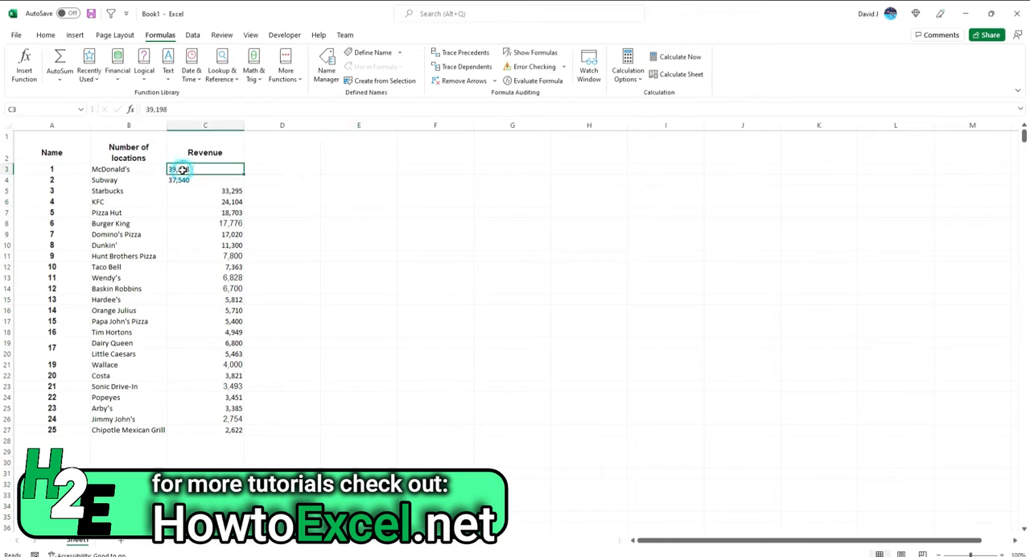
- Inspect McDonald's revenue in C3, then enter =CHAR(160) in cell E5
double_click(205, 169)
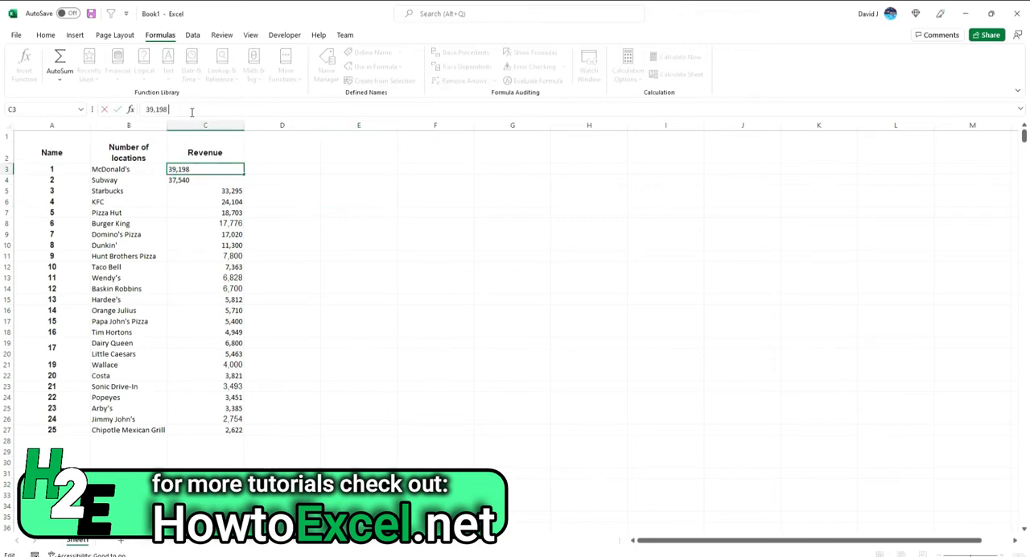
left_click(358, 191)
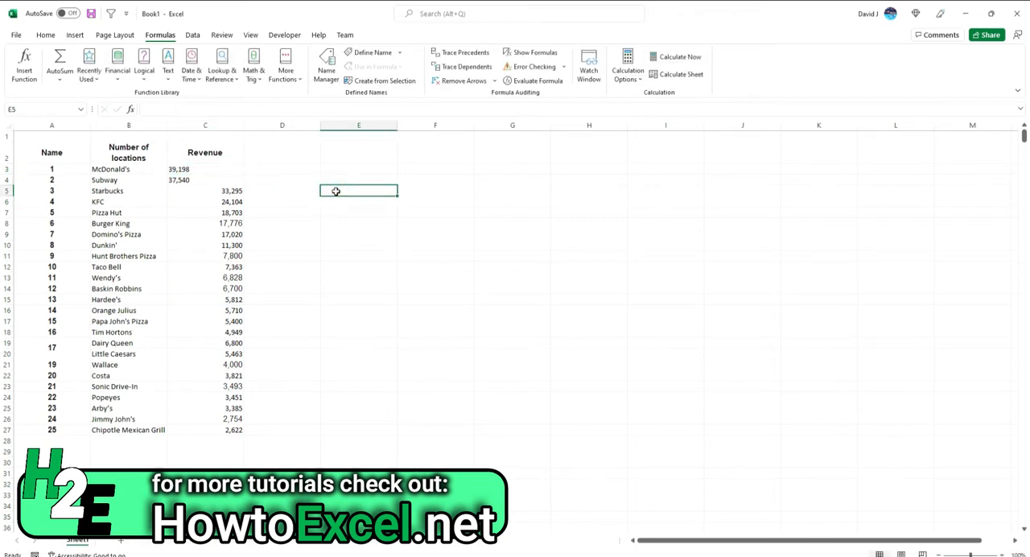
type("=")
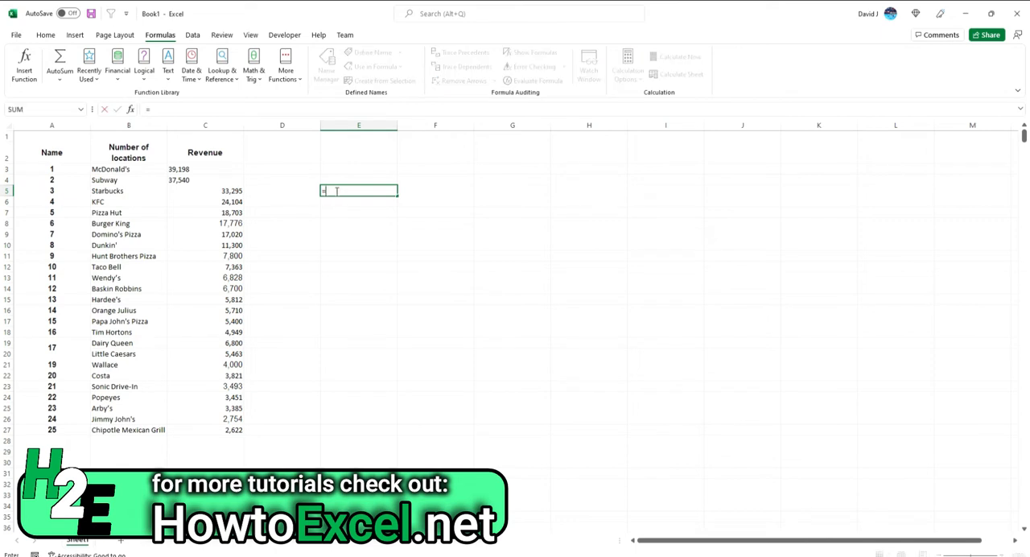
type("=char(160")
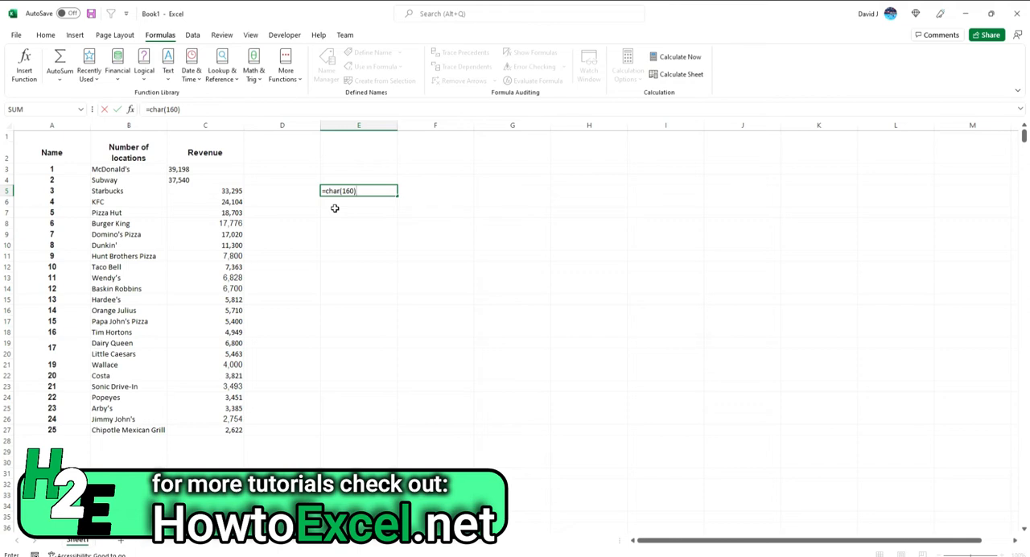
key("Enter")
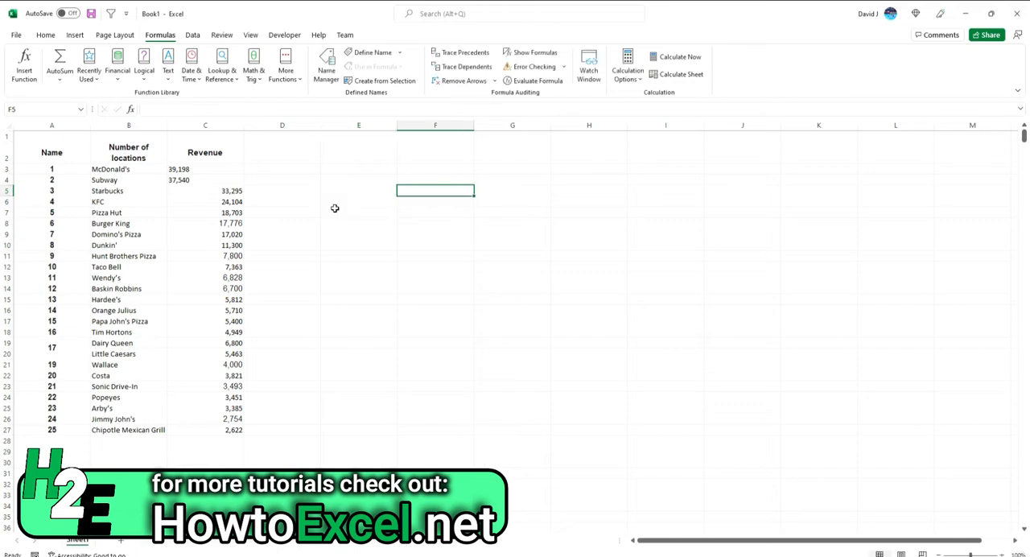
- Replace all non-breaking spaces from E5 in the Revenue column with nothing
type("=E5")
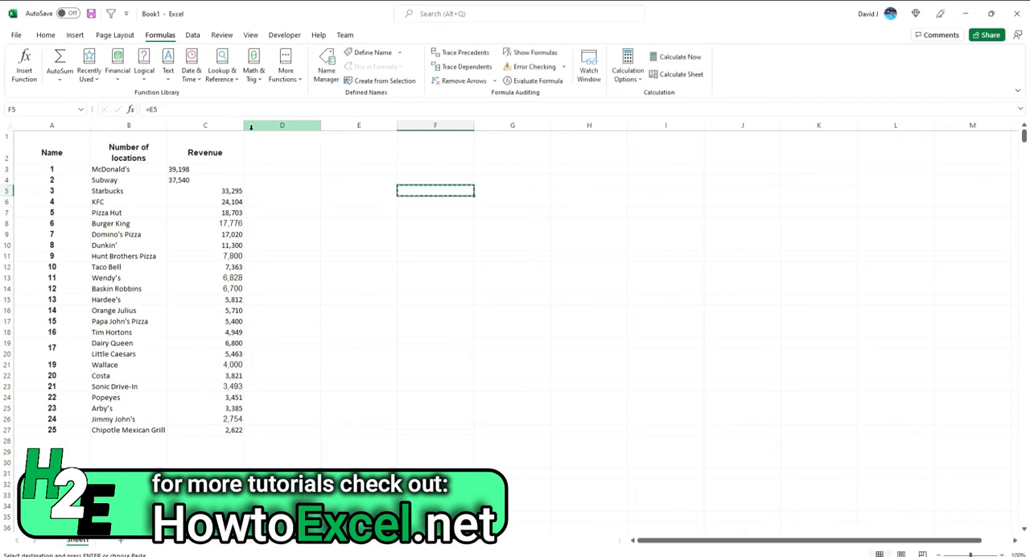
left_click(204, 125)
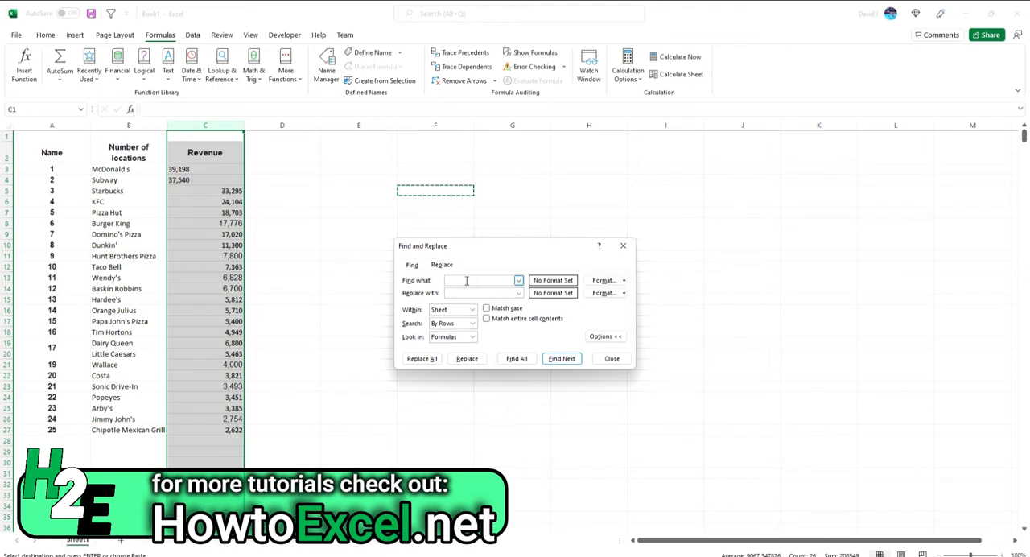
left_click(421, 358)
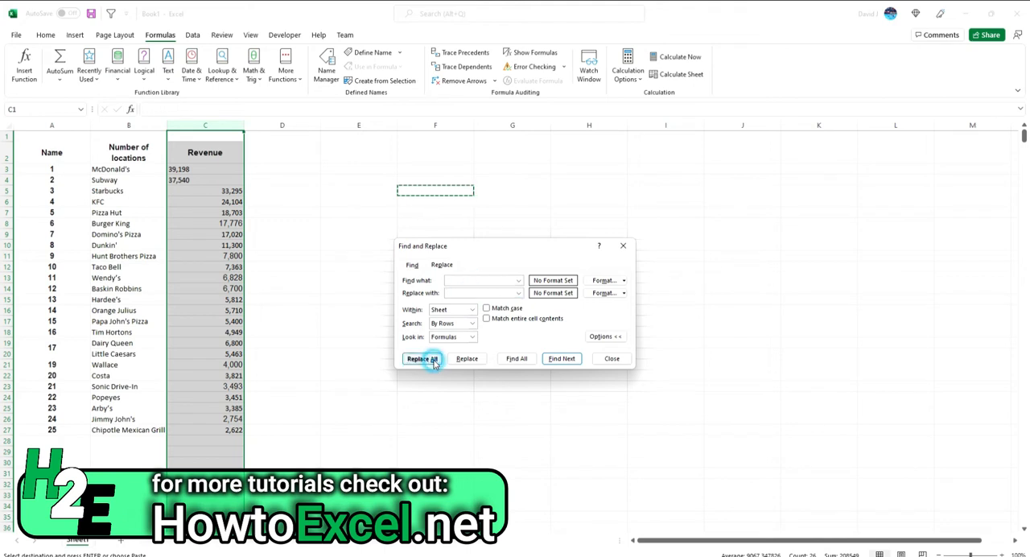
left_click(477, 281)
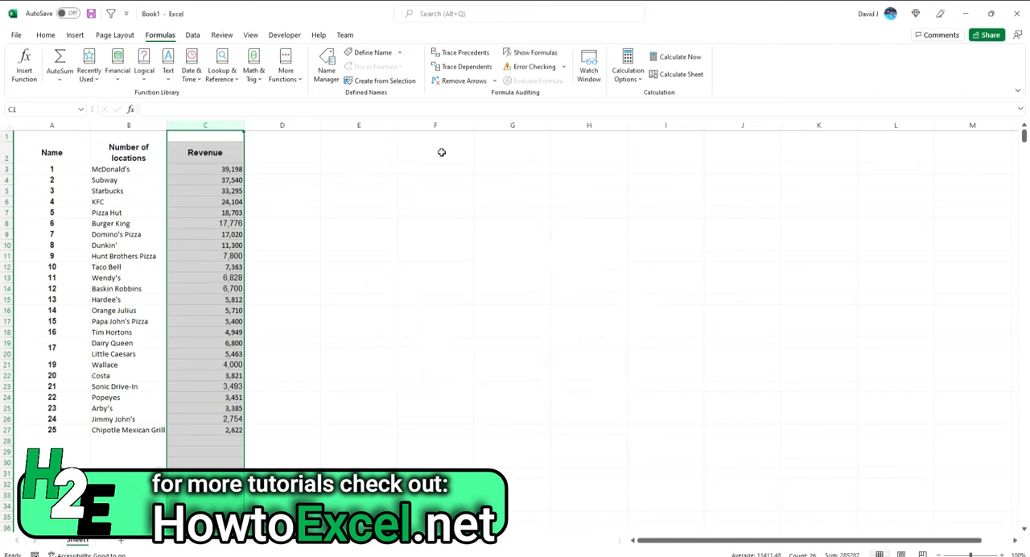
- Apply Accounting dollar format to the Revenue column and test =+C3 arithmetic in D3
left_click(205, 201)
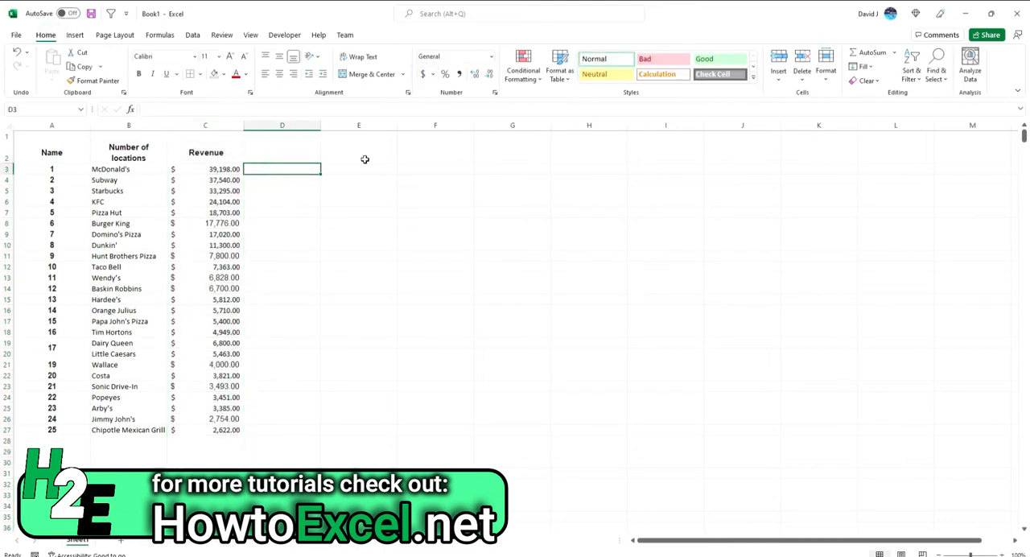
left_click(296, 178)
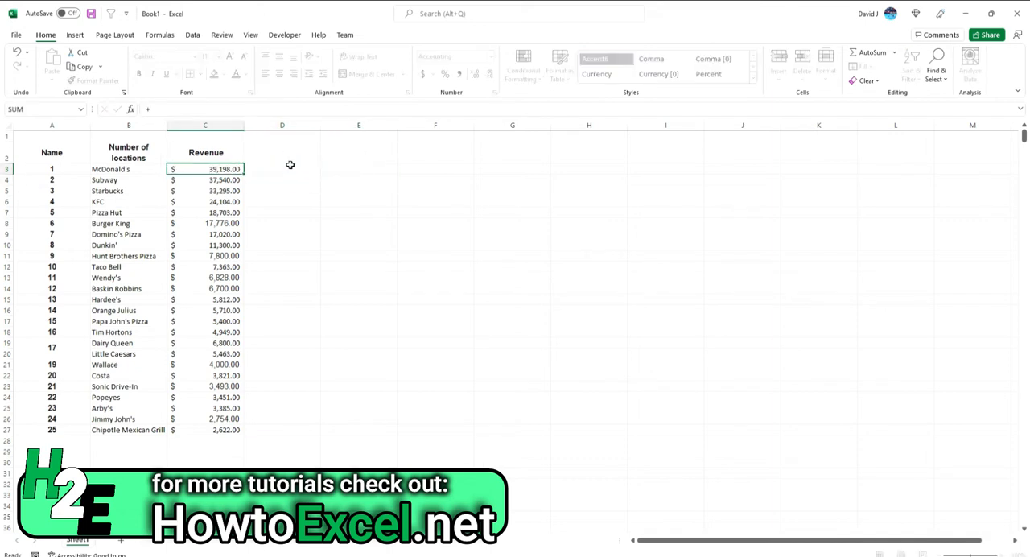
type("+C3+1")
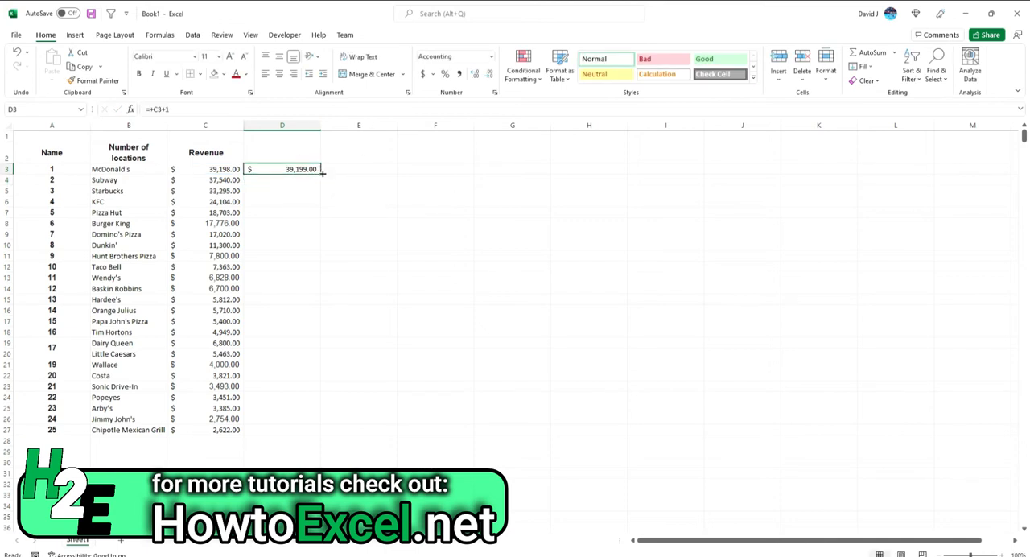
left_click_drag(320, 174, 321, 434)
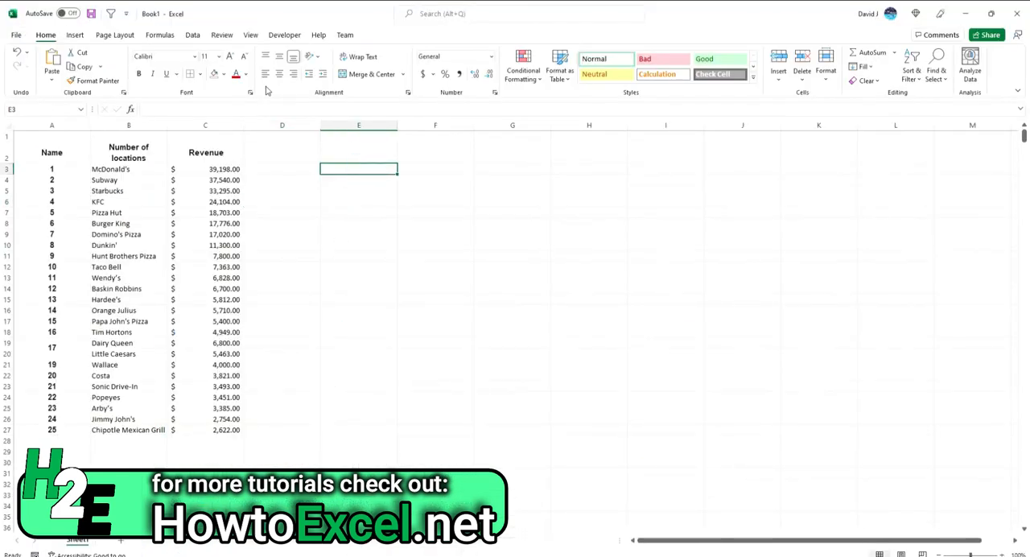
- Import from Web using the List_of_the_largest_fast_food_restaurant_chains URL with anonymous access
left_click(192, 34)
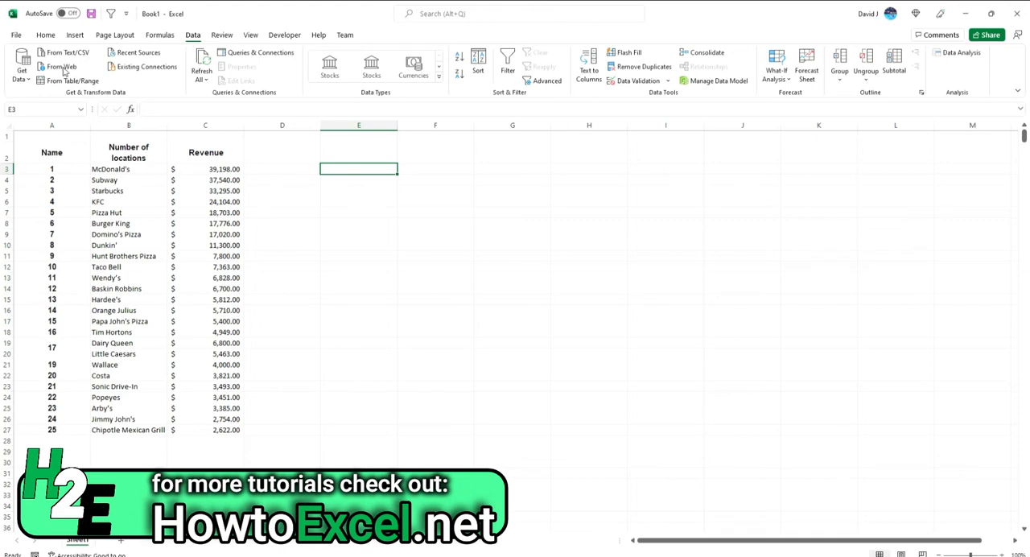
left_click(62, 66)
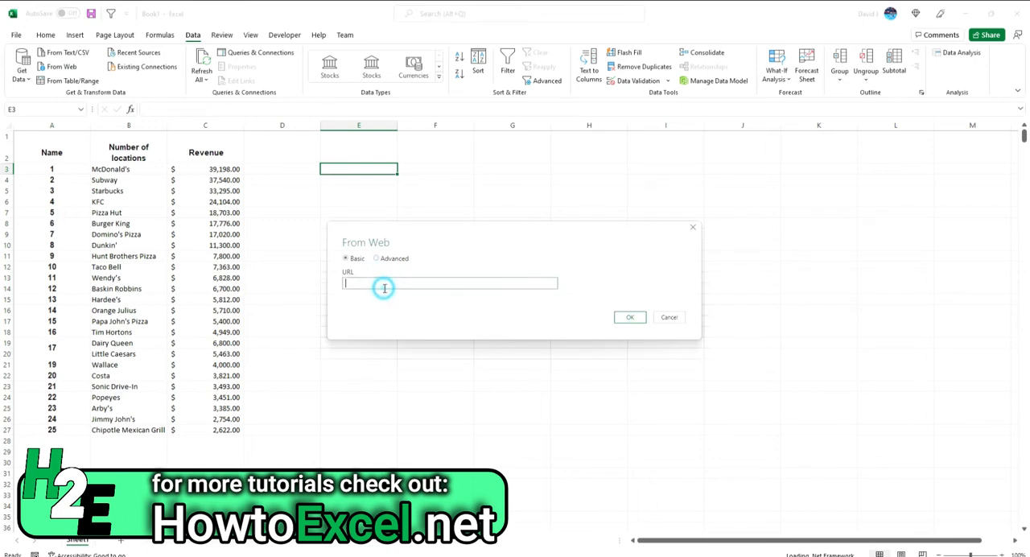
type("https://en.wikipedia.org/wiki/List_of_the_largest_fast_food_restaurant_chains")
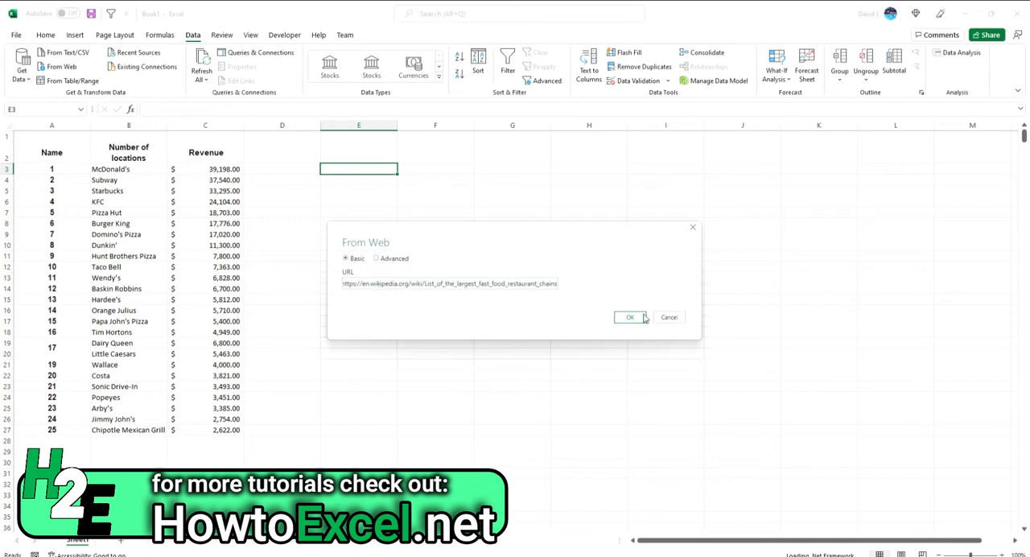
left_click(632, 317)
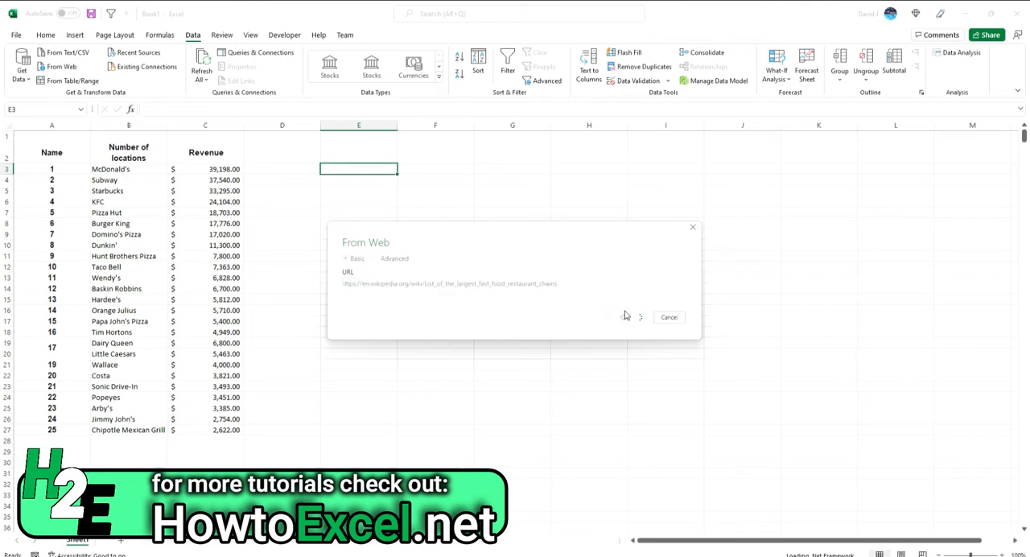
left_click(628, 317)
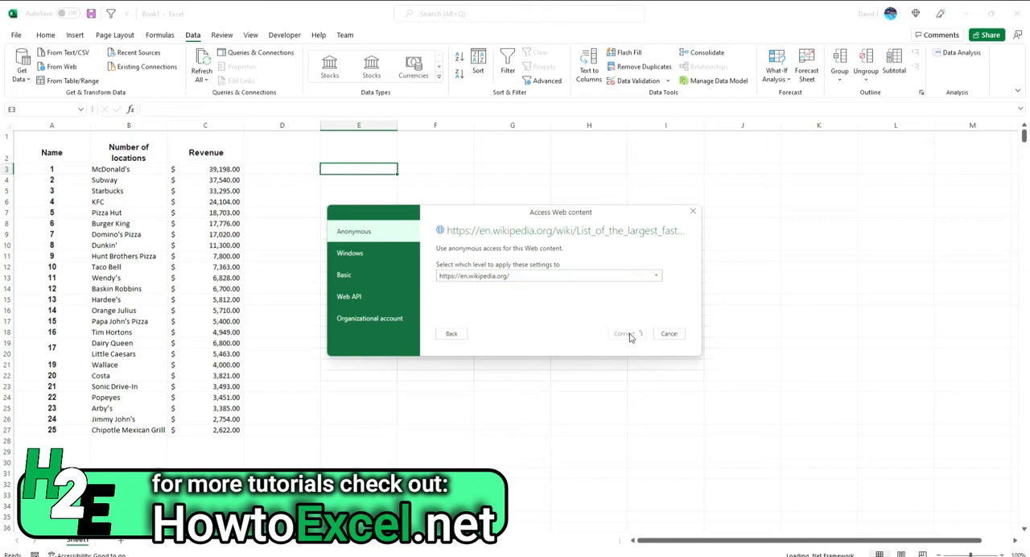
left_click(624, 333)
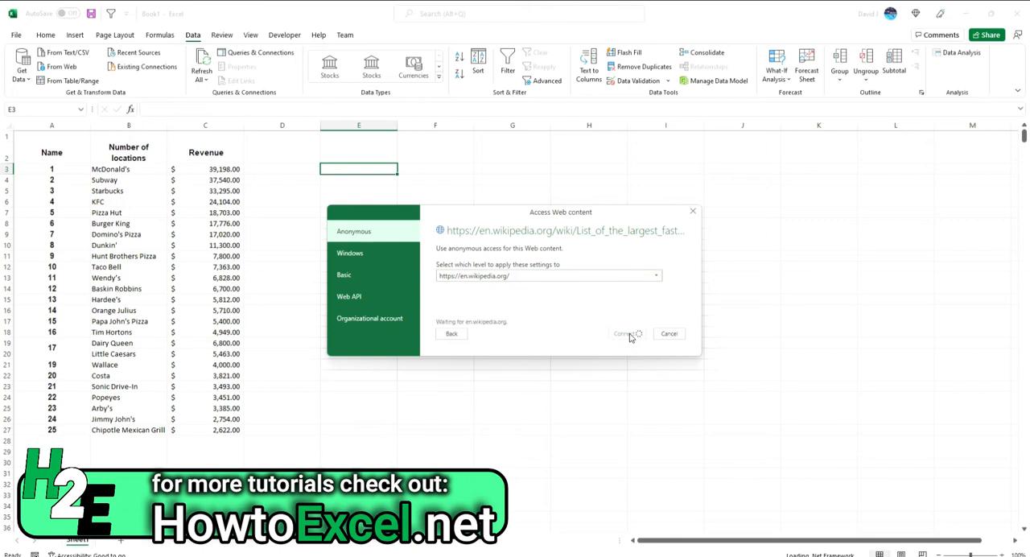
left_click(625, 334)
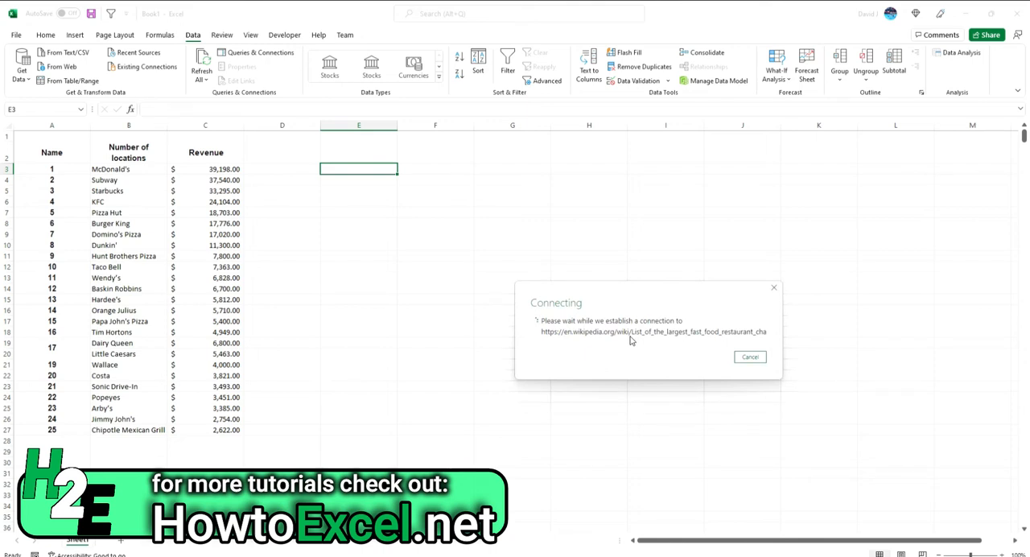
left_click(749, 357)
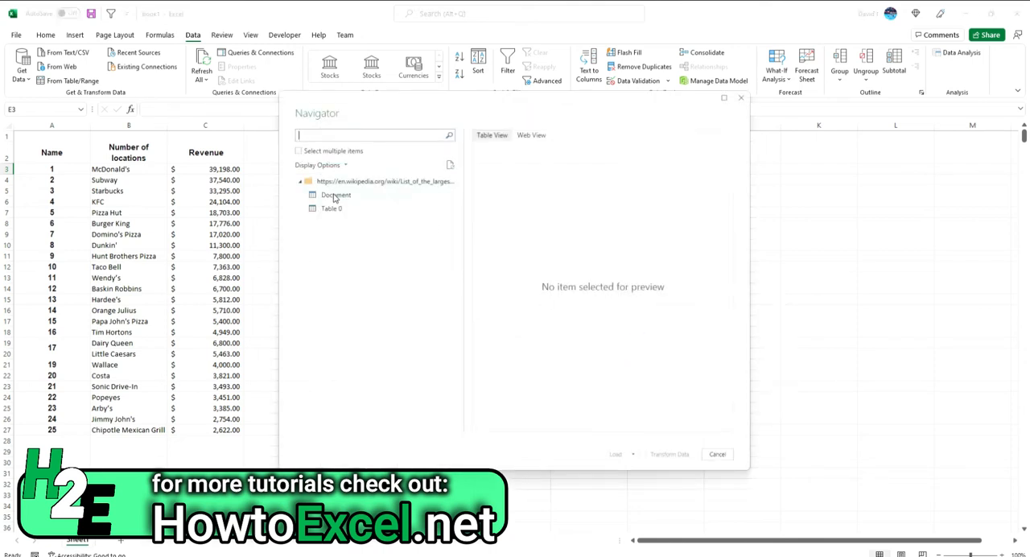
- Preview Table 0 of fast food chains in the Navigator and load it into Power Query Editor
left_click(336, 195)
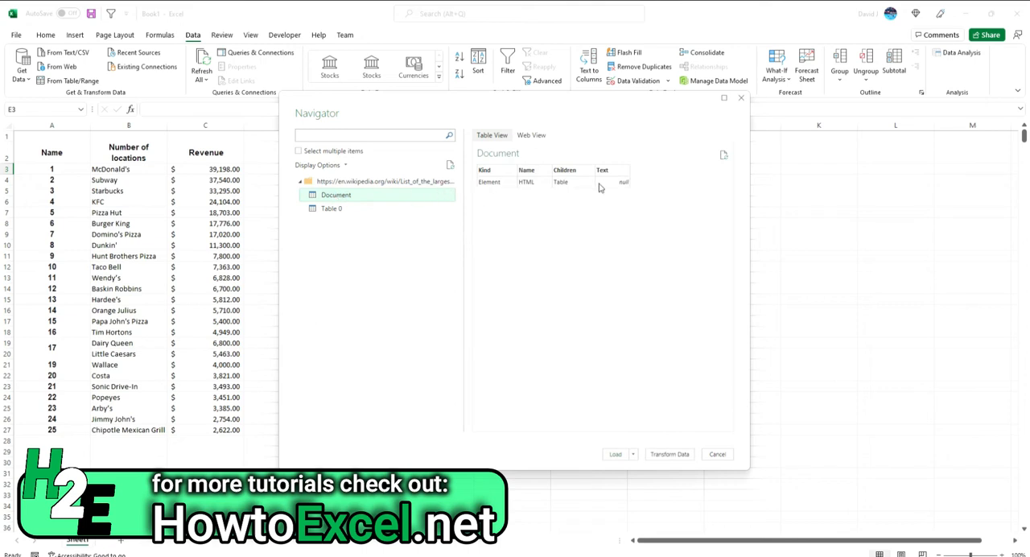
left_click(332, 208)
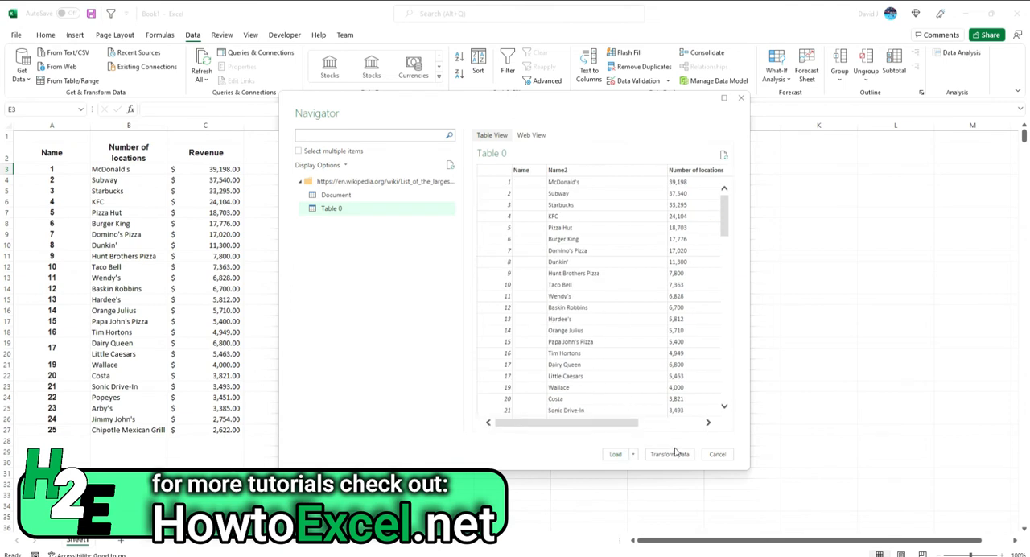
left_click(716, 454)
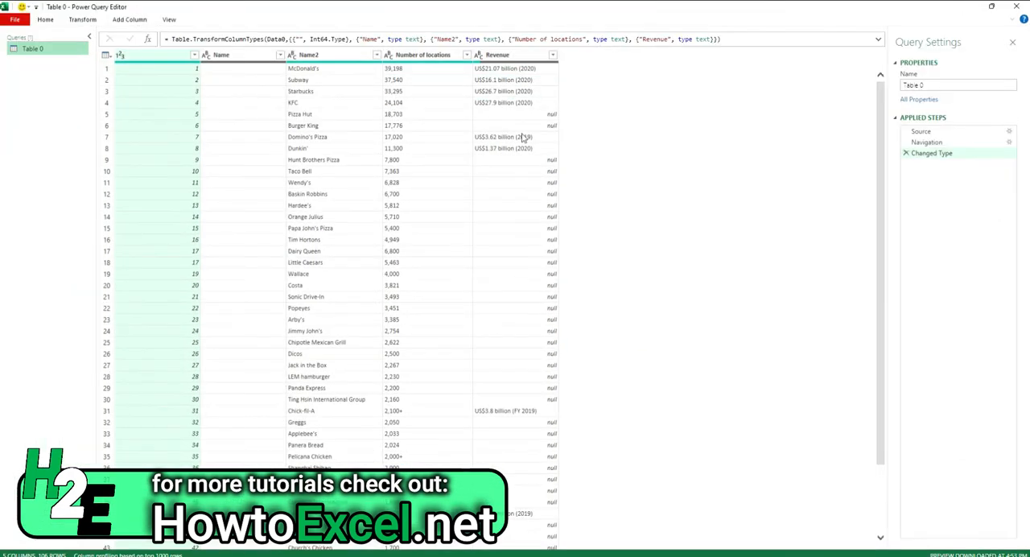
- Remove the empty Name column and the Revenue column from the query
scroll("down", 3)
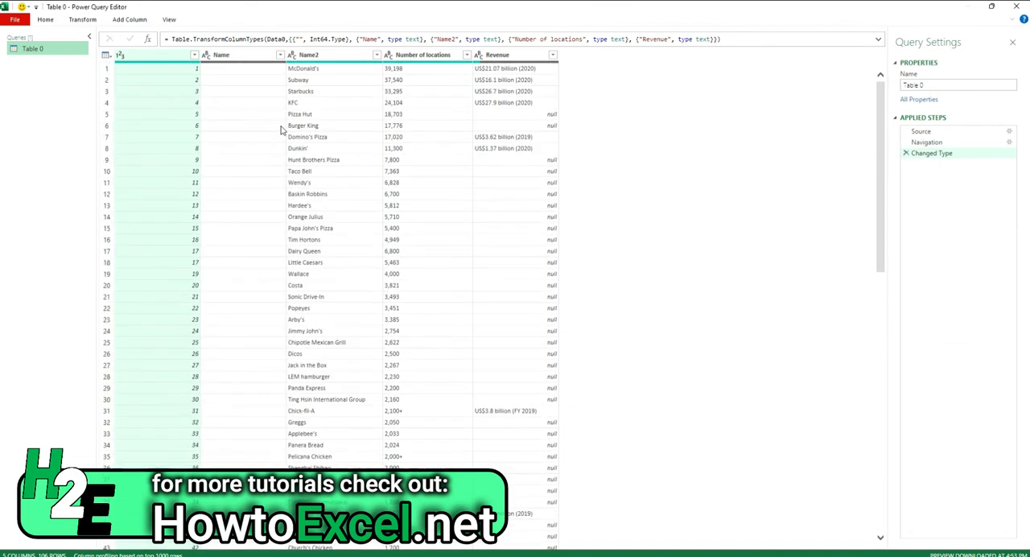
right_click(225, 58)
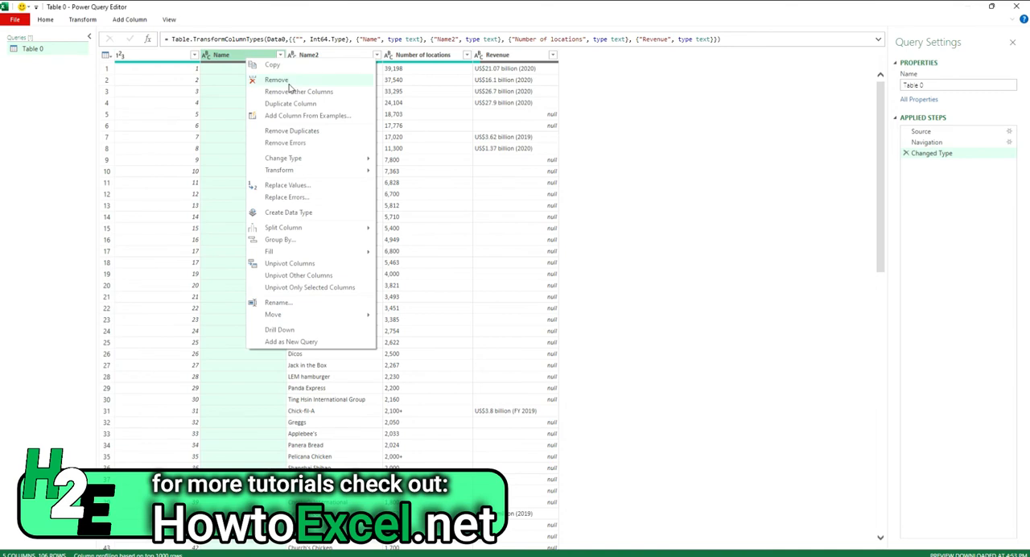
left_click(276, 81)
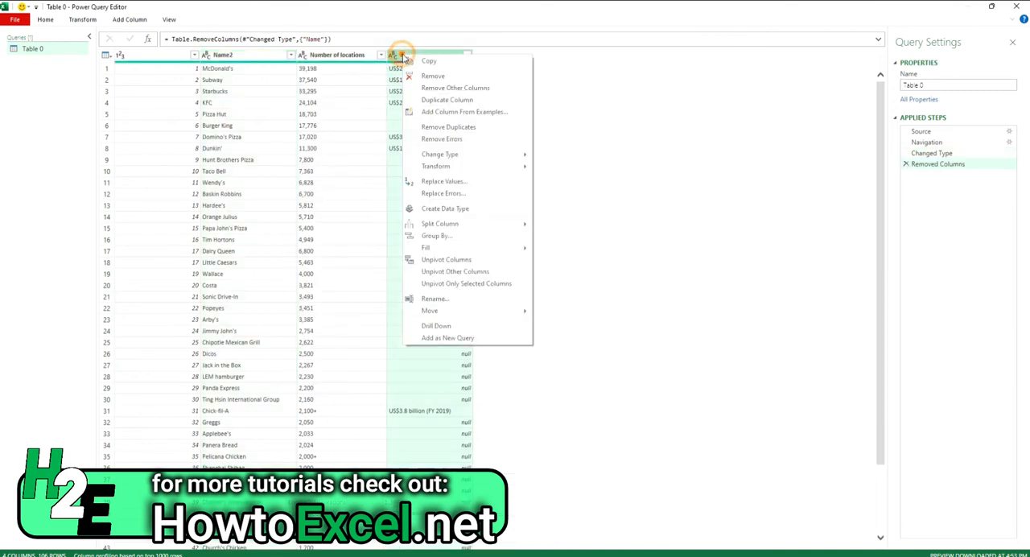
left_click(433, 76)
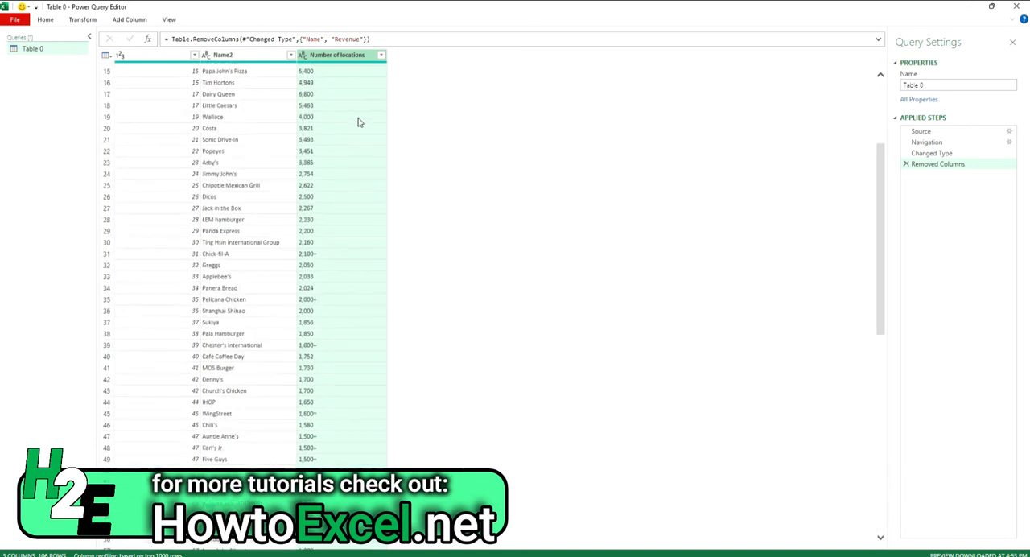
scroll("down", 3)
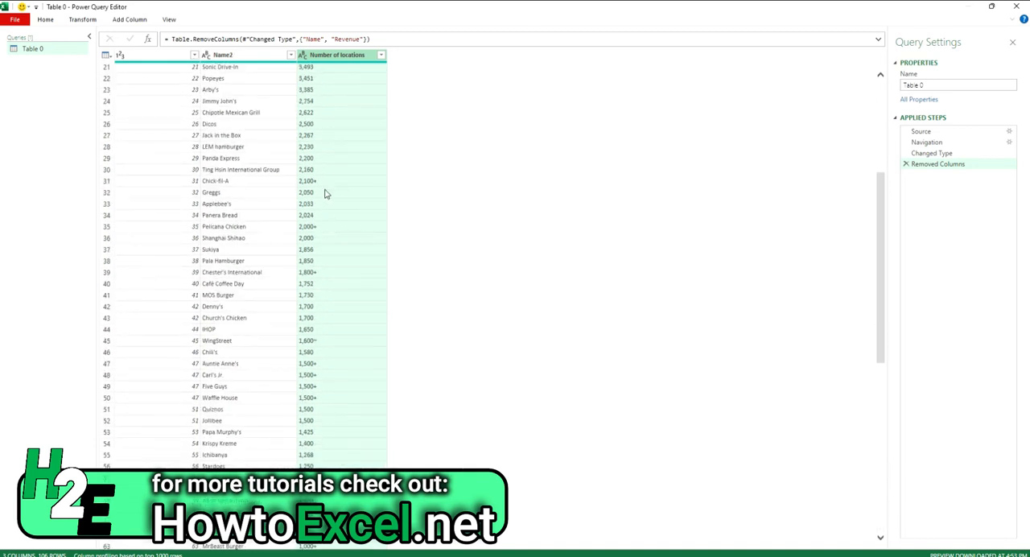
mouse_move(324, 187)
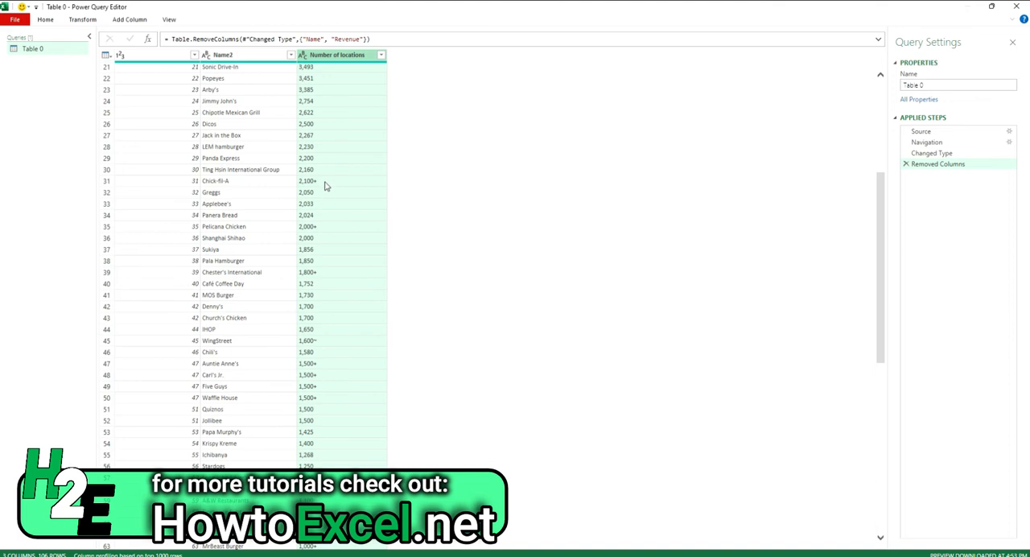
mouse_move(232, 180)
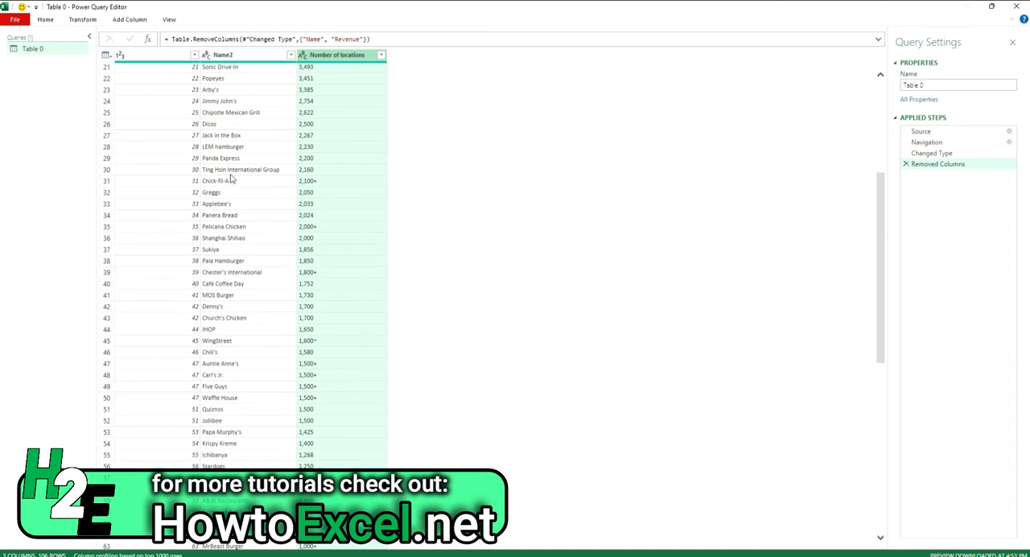
left_click(59, 18)
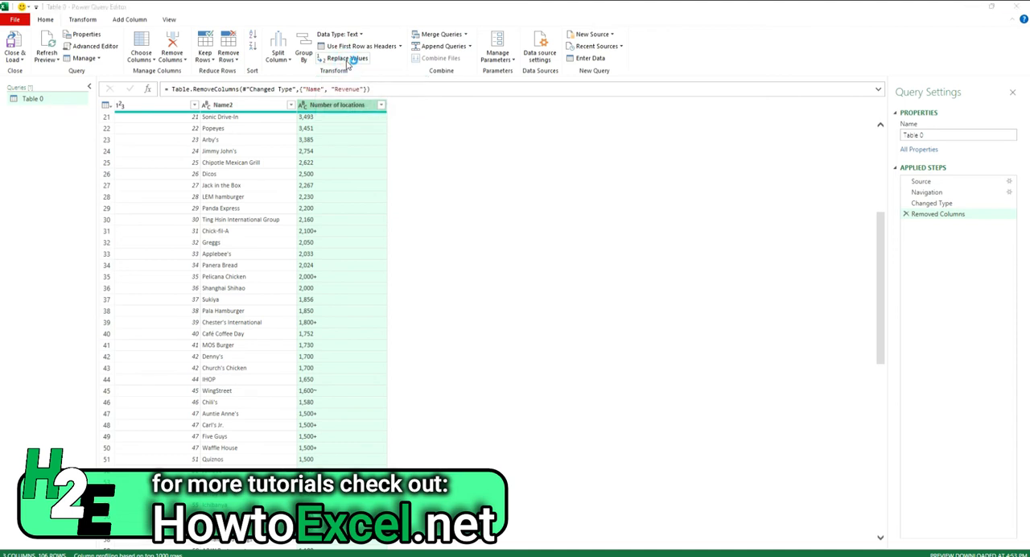
- Replace '+' with nothing in the Number of locations values
left_click(355, 57)
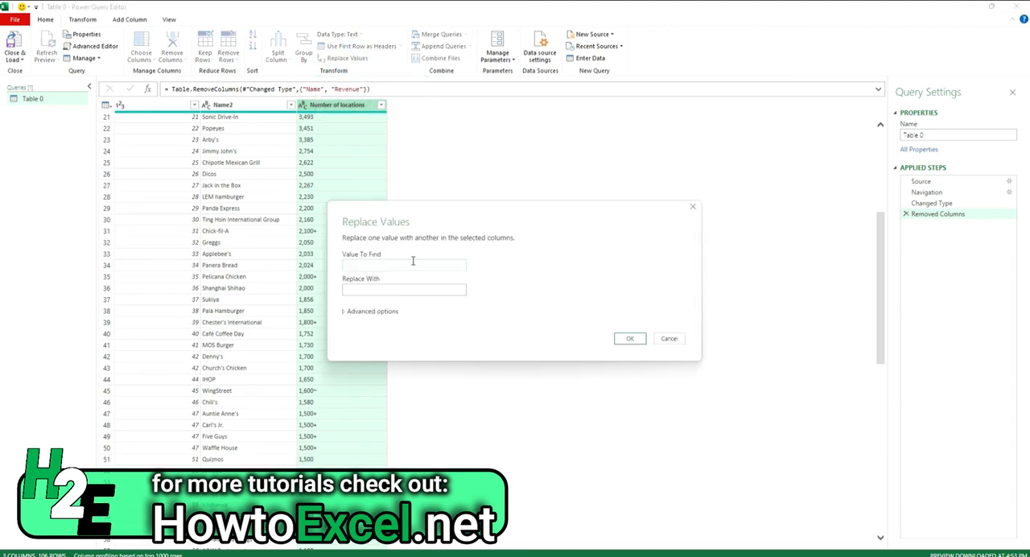
type("+")
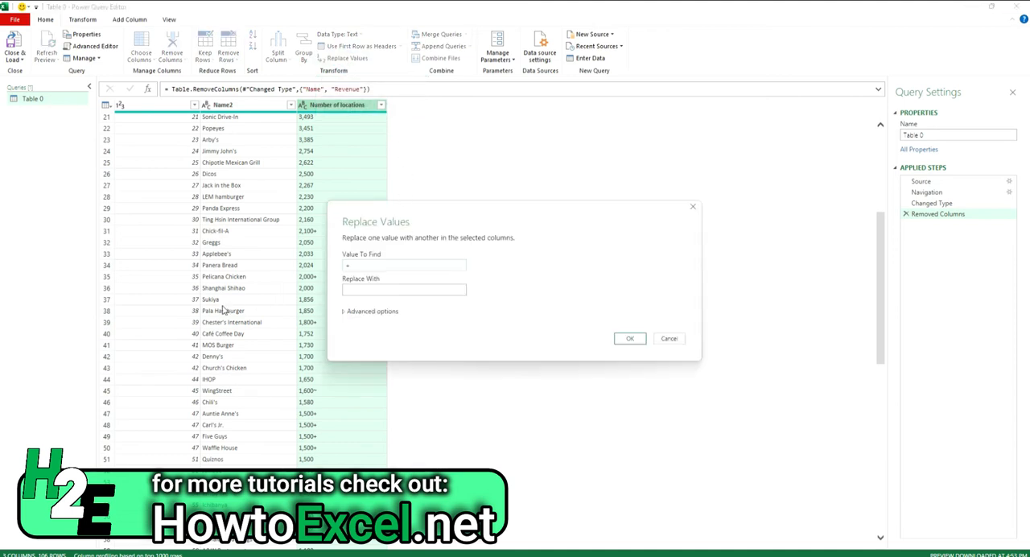
mouse_move(686, 301)
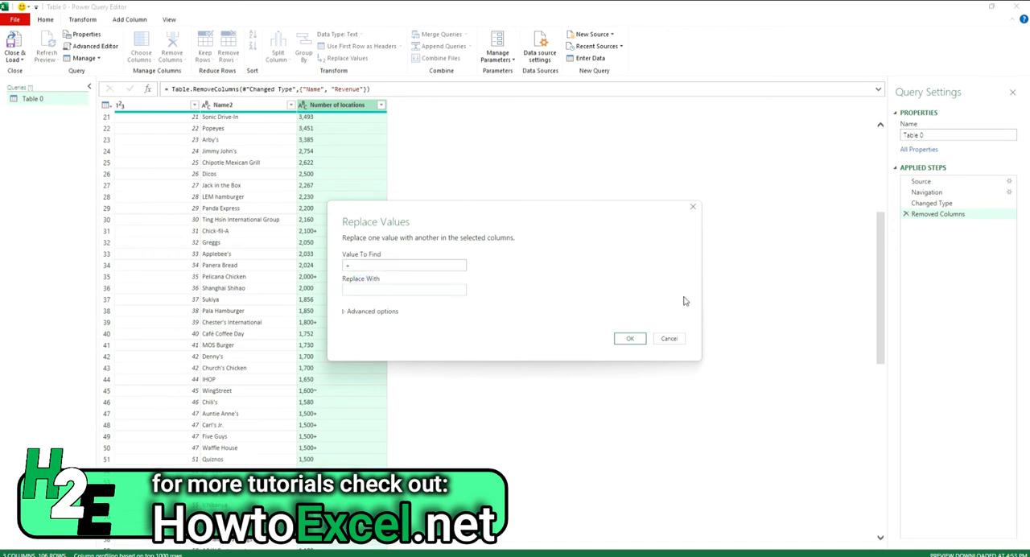
left_click(631, 338)
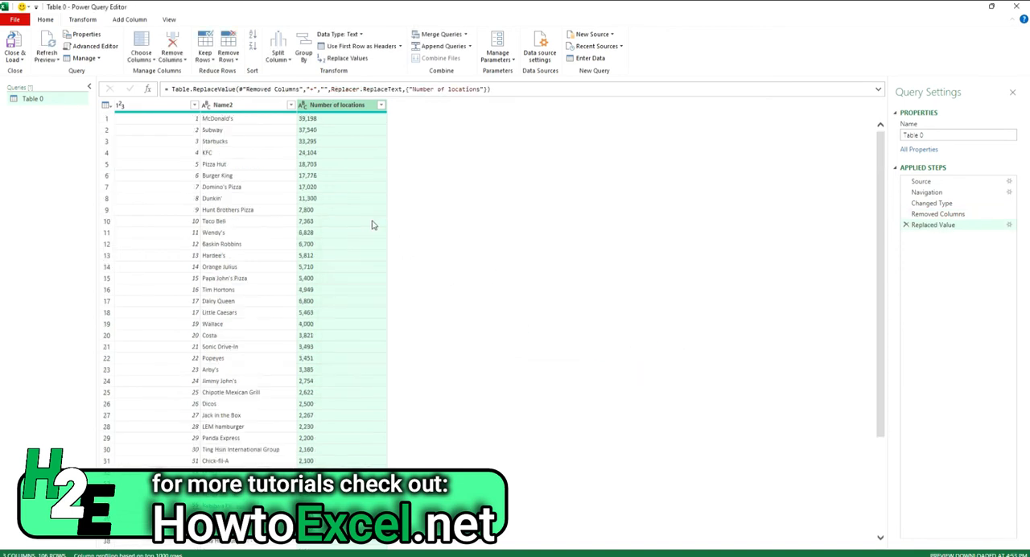
- Try converting location counts to Whole Number, then discard that Changed Type1 step
scroll("down", 3)
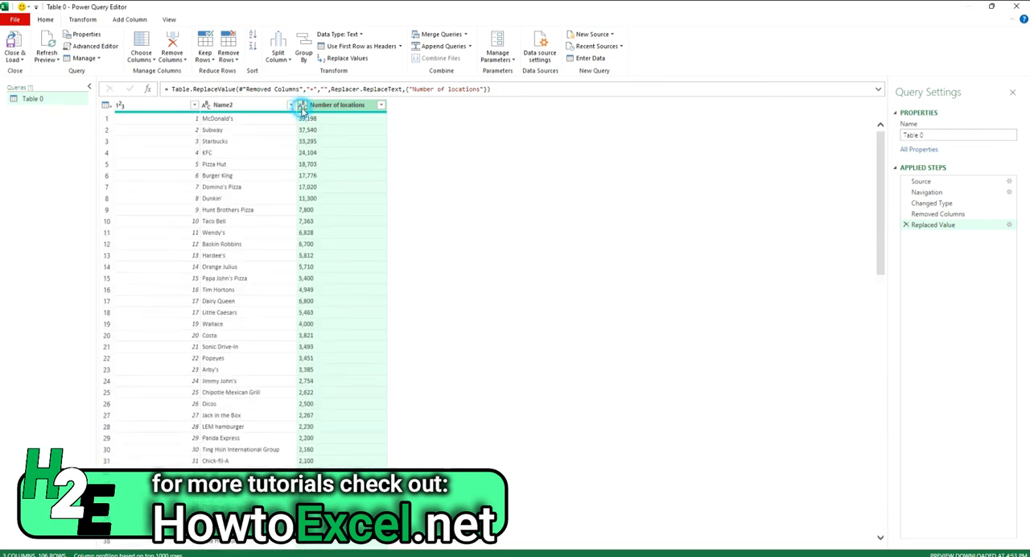
left_click(314, 105)
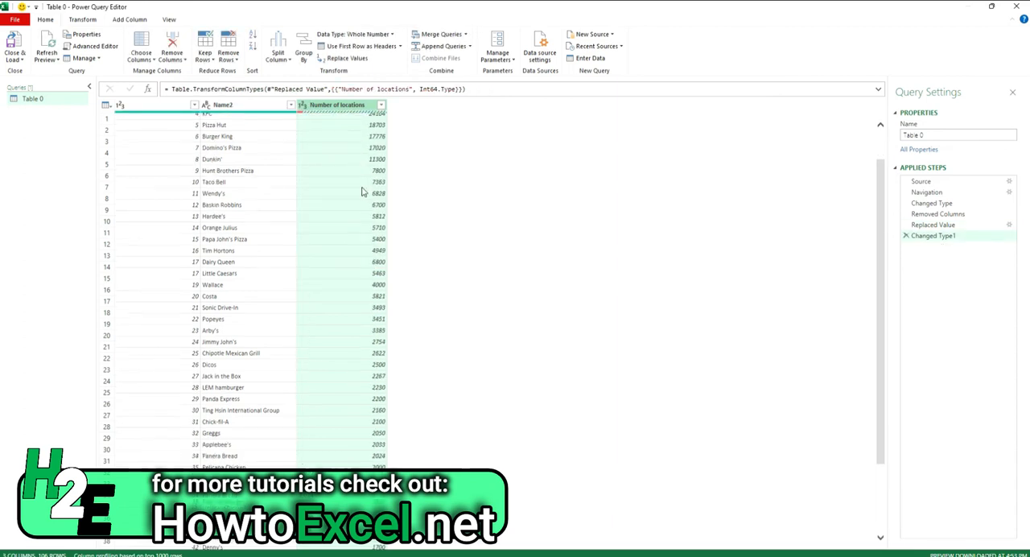
scroll("down", 3)
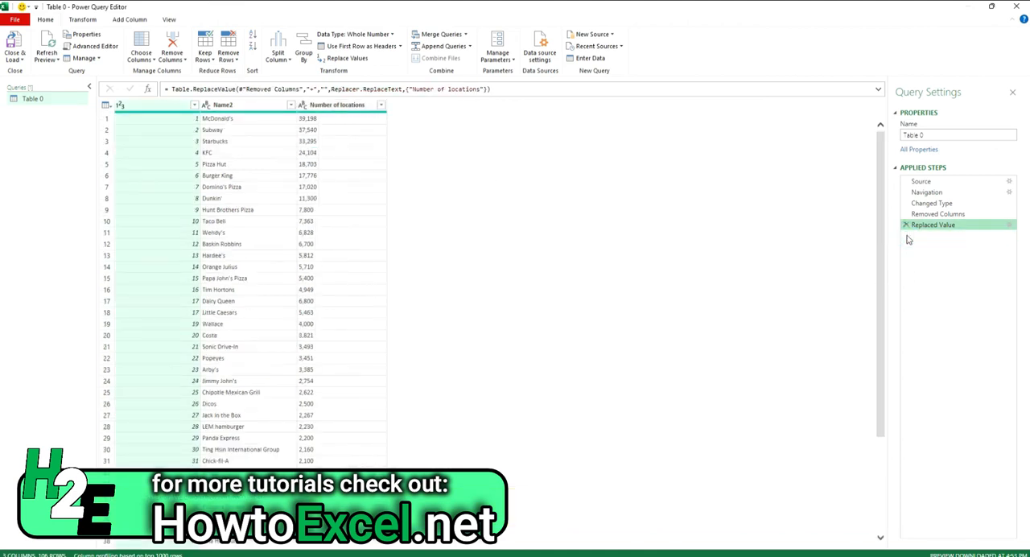
scroll("down", 3)
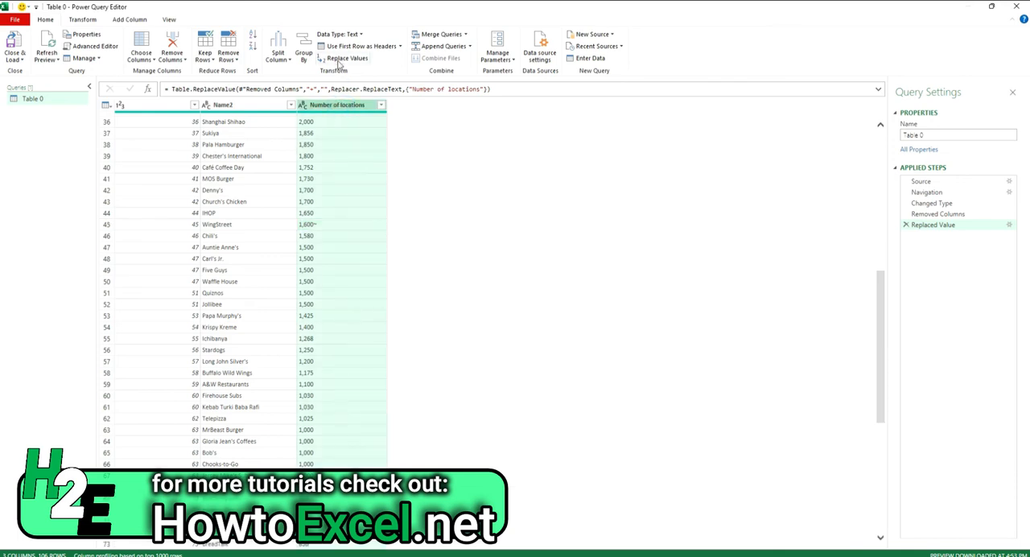
- Strip '~' from location counts, set them to Whole Number, and Close & Load
left_click(359, 58)
type("~")
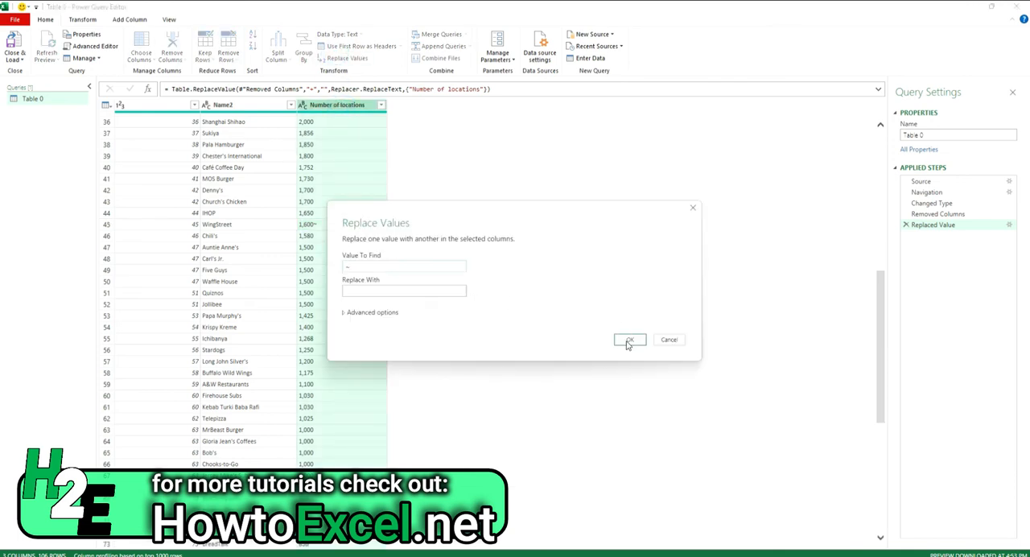
left_click(630, 340)
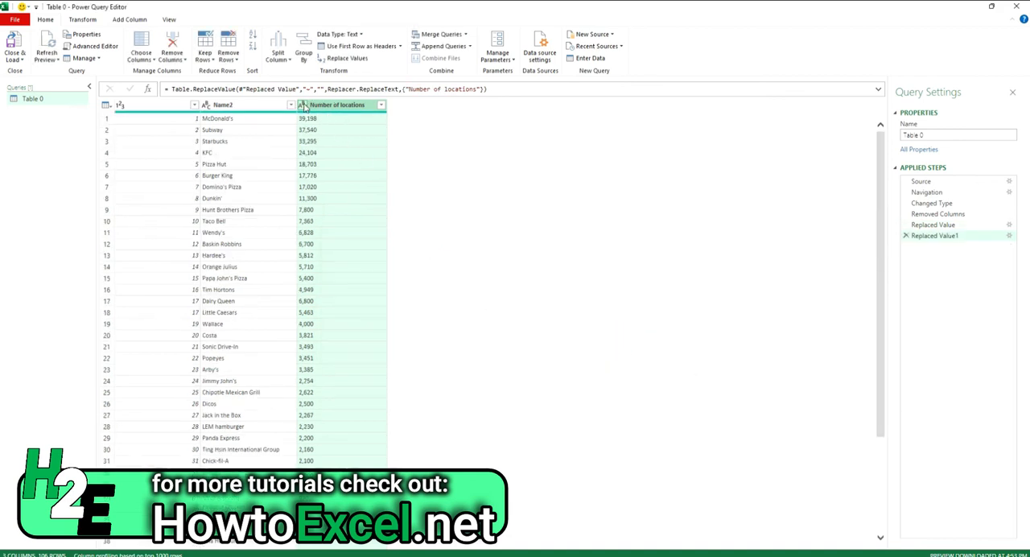
left_click(300, 104)
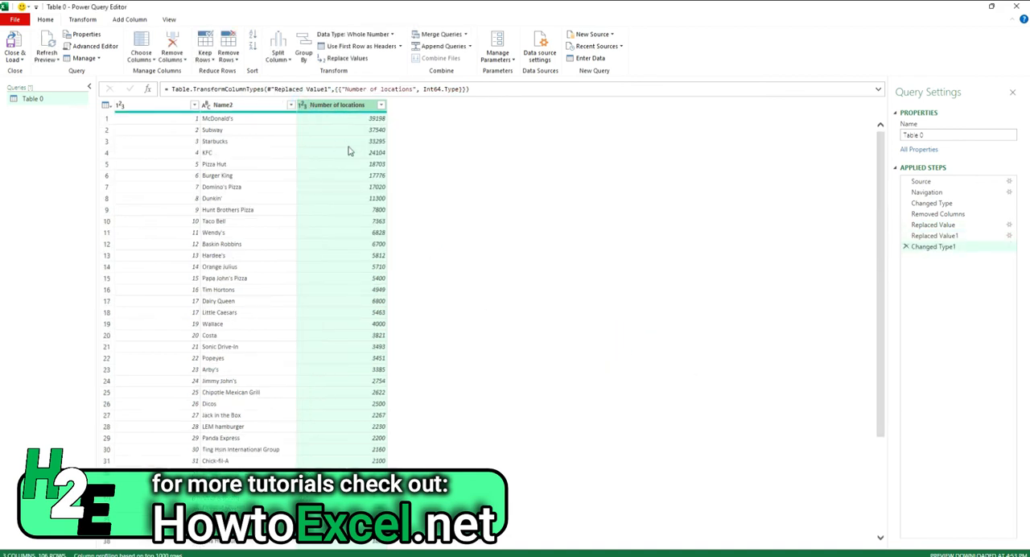
scroll("down", 3)
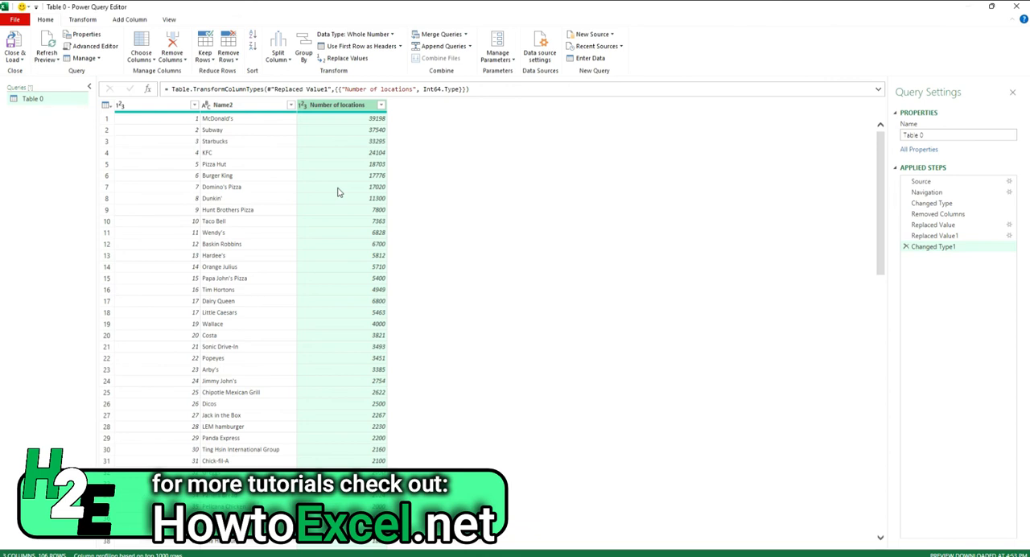
mouse_move(324, 183)
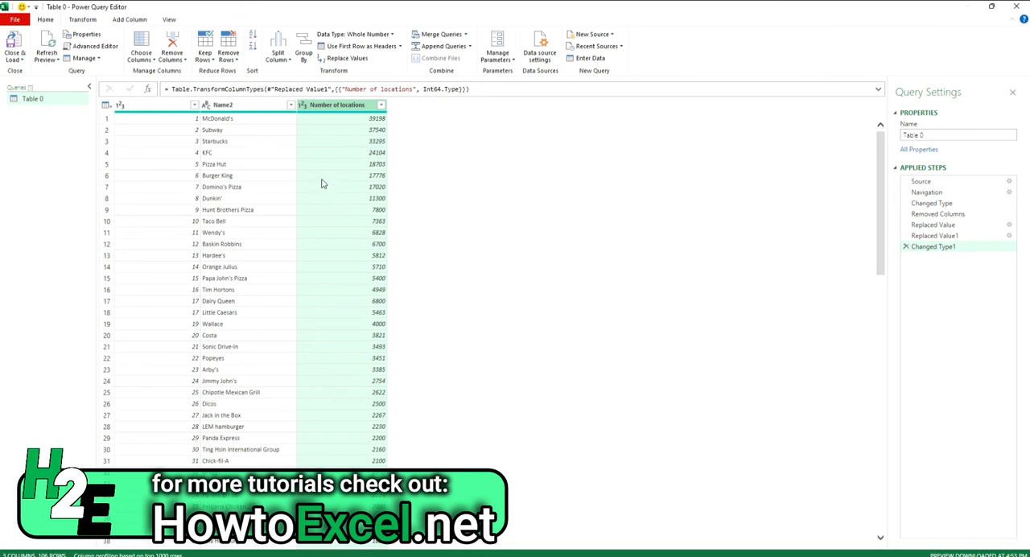
left_click(14, 45)
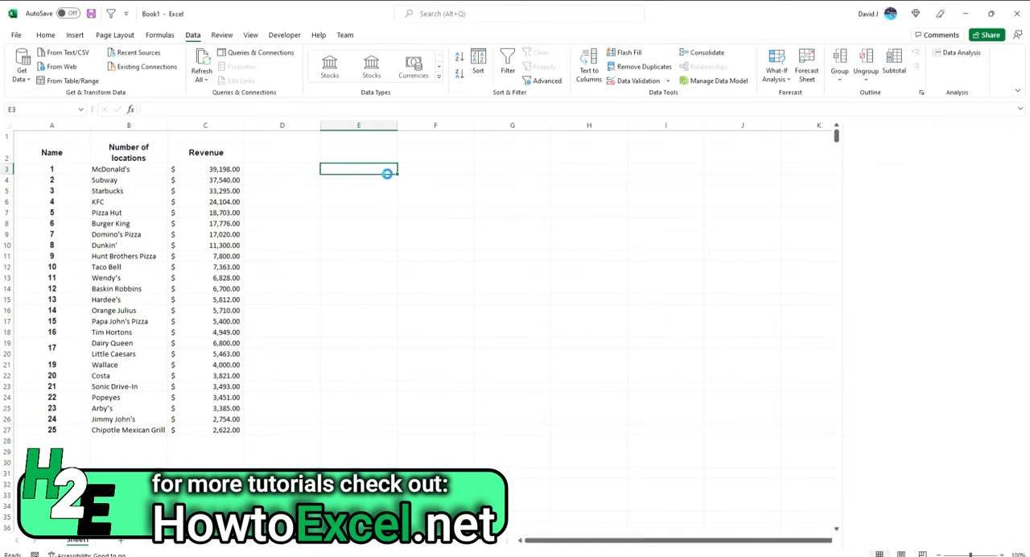
- Review the new Table 0 sheet with 106 loaded rows and its query connection
left_click(259, 52)
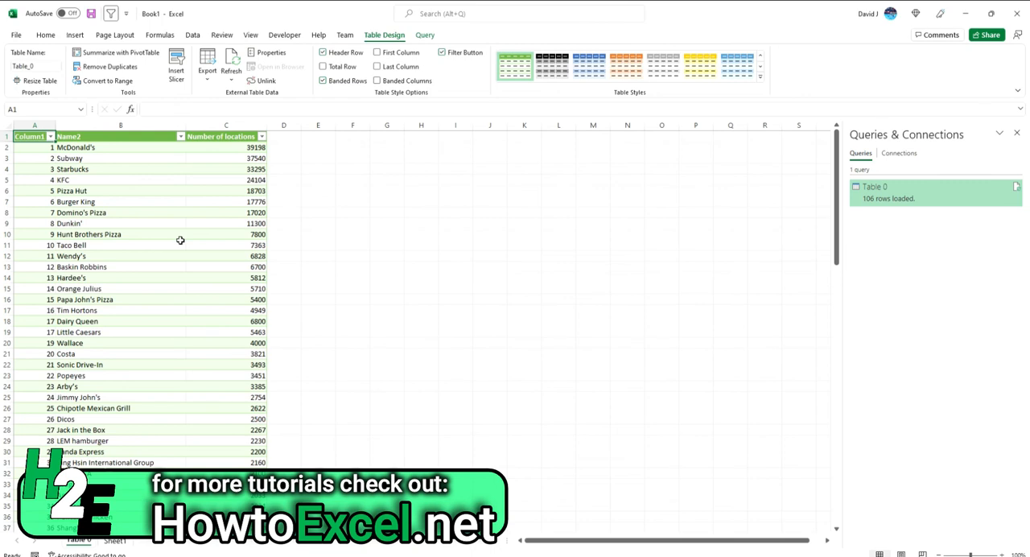
right_click(226, 223)
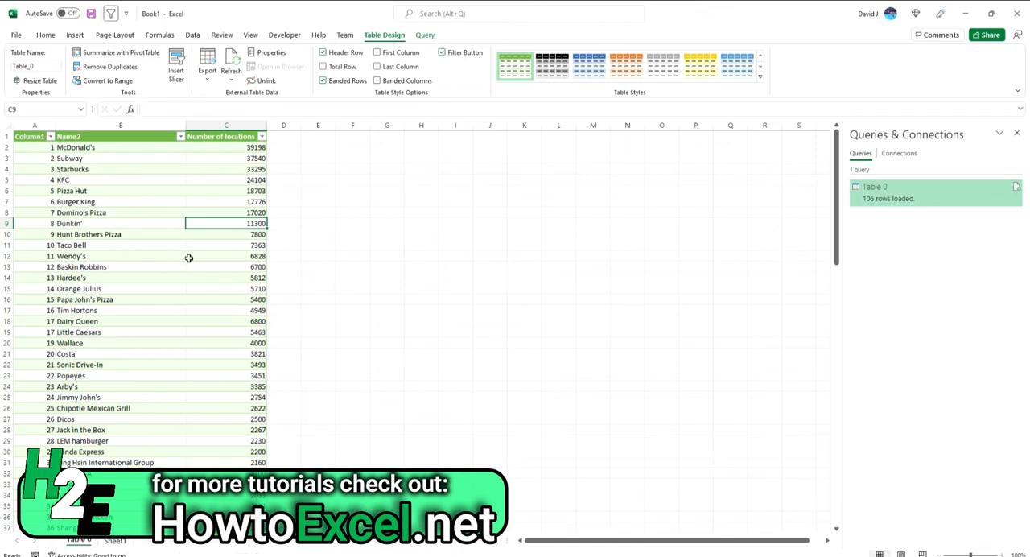
scroll("down", 3)
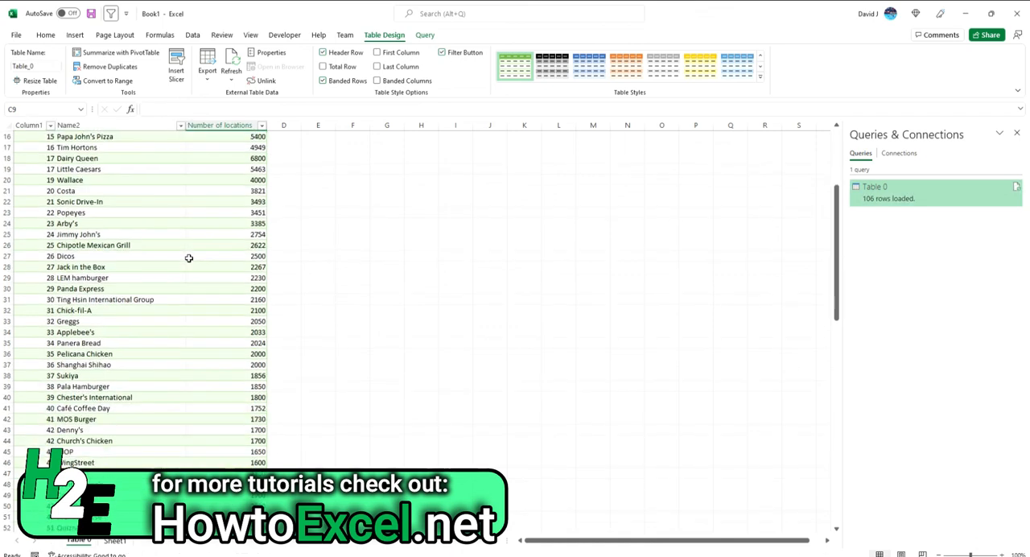
scroll("down", 3)
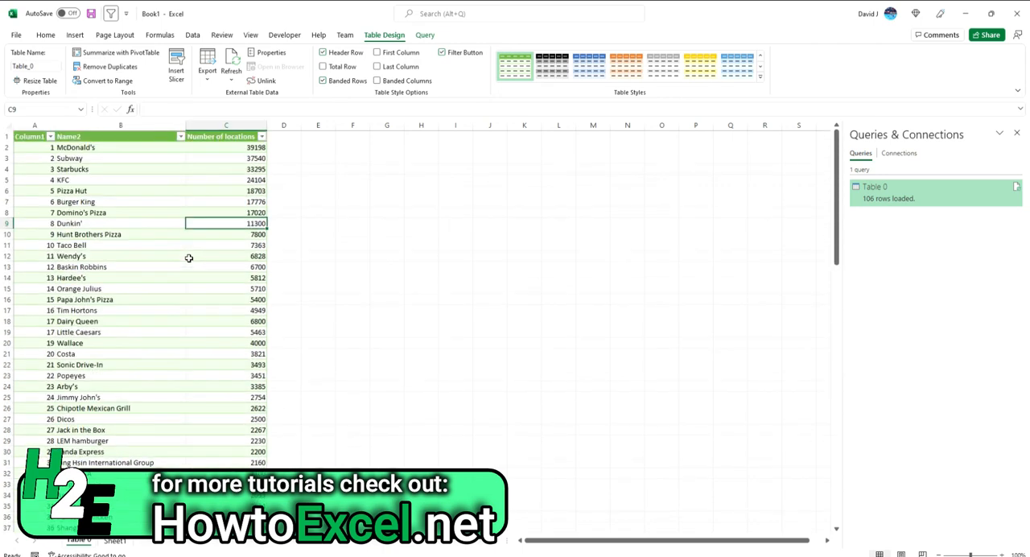
mouse_move(149, 541)
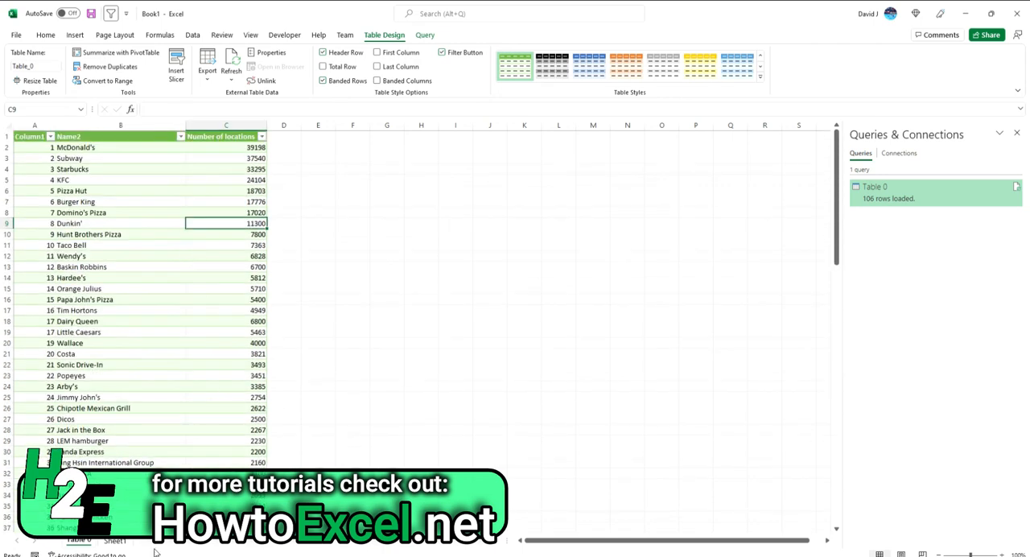